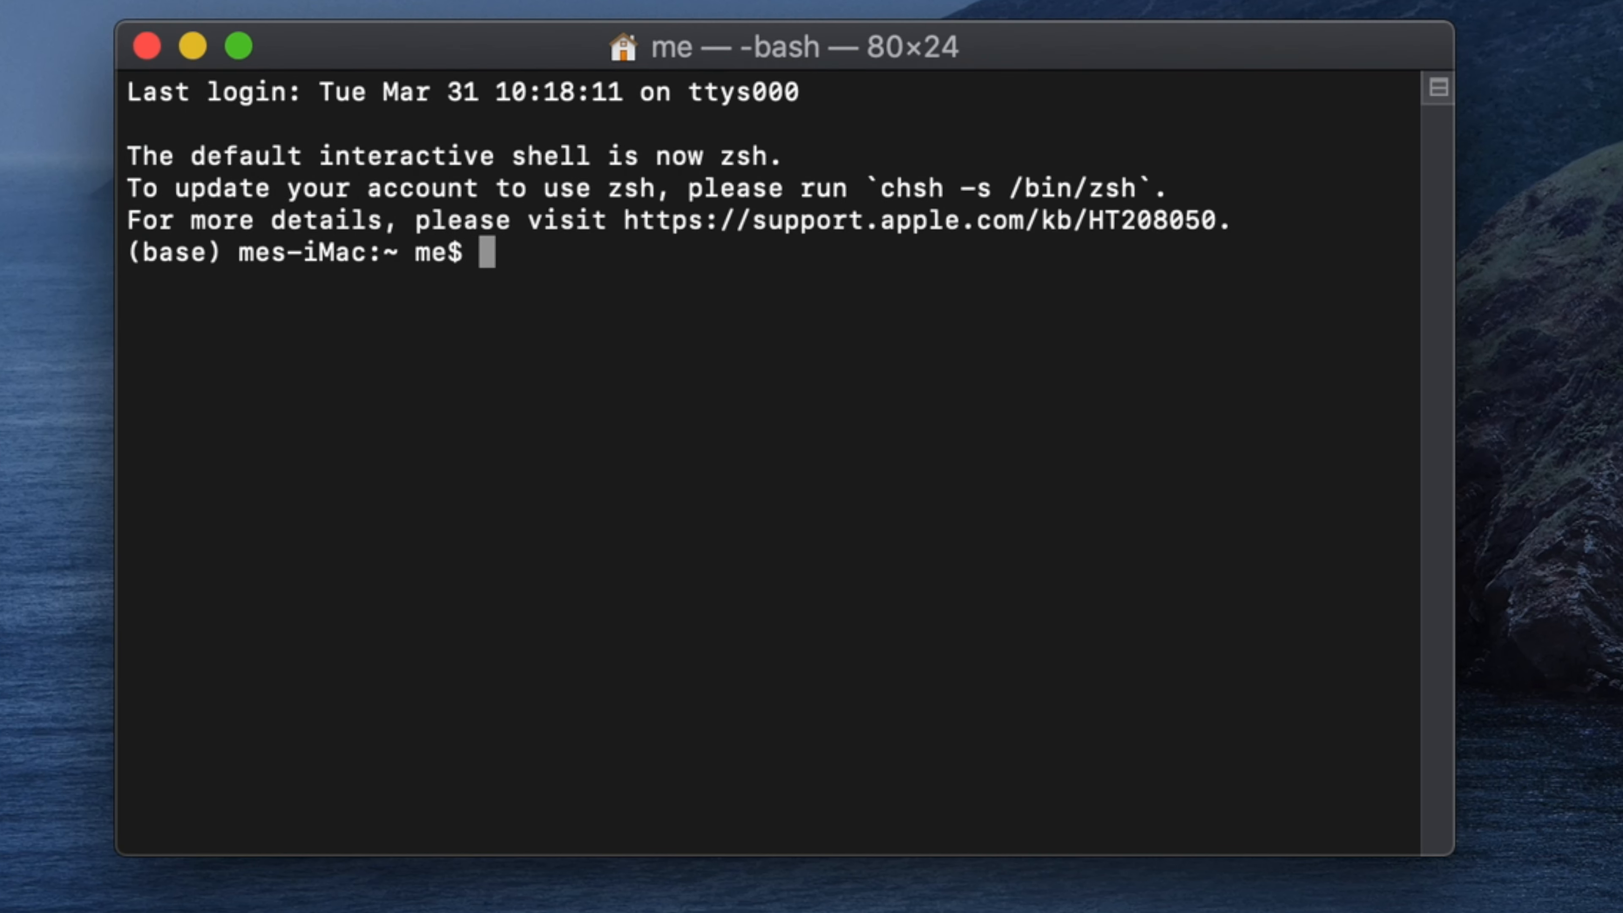
mouse_move(865, 414)
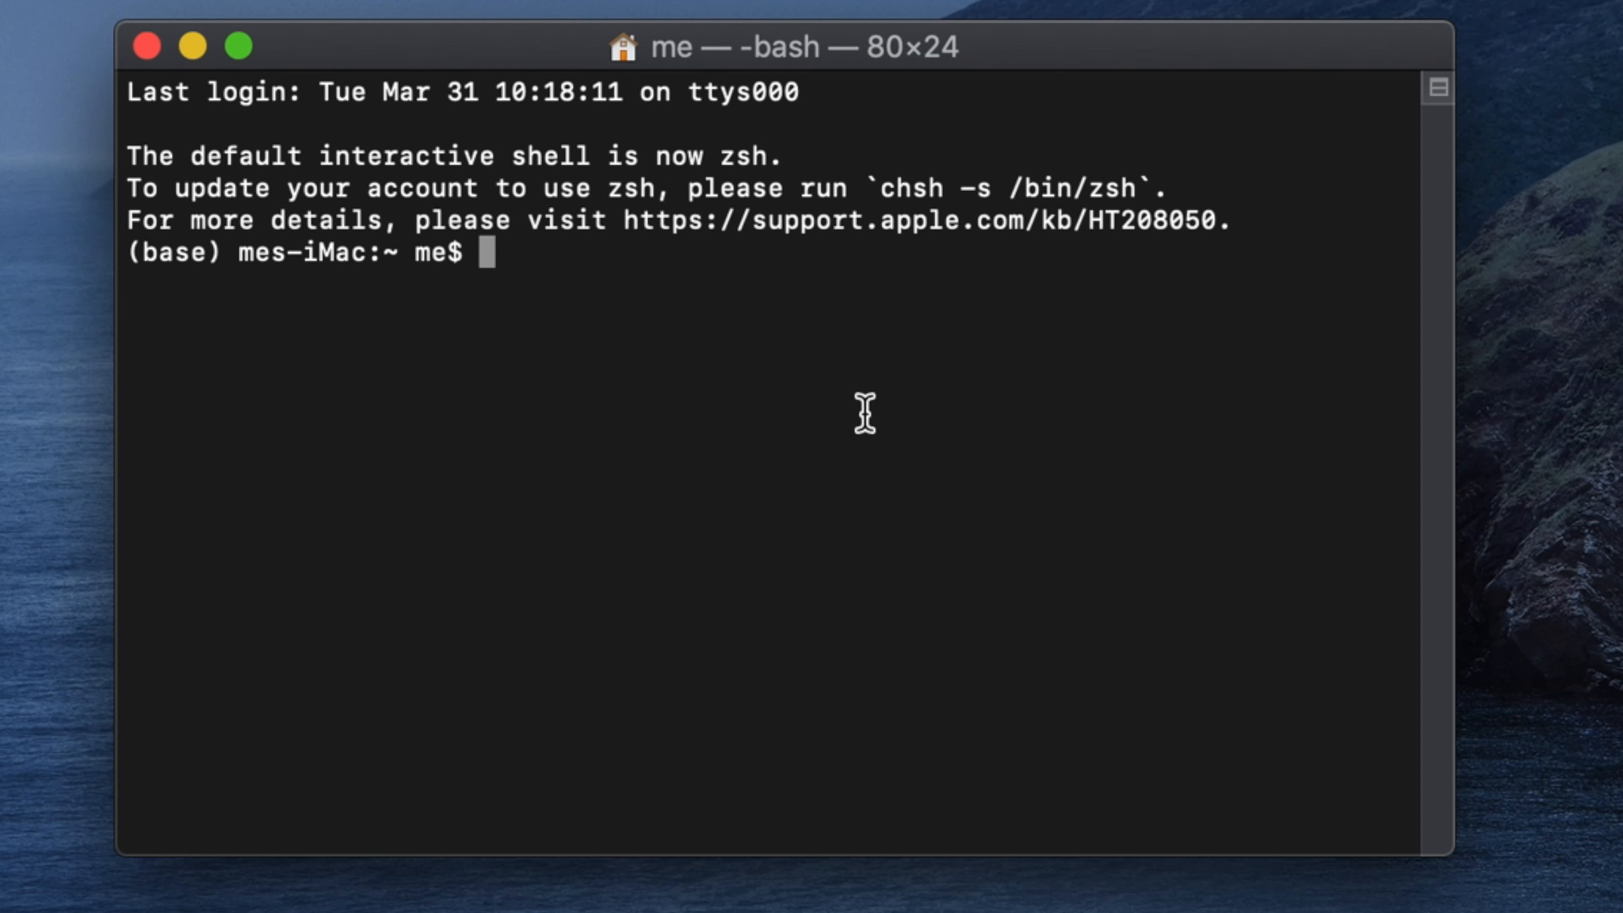
Start an interactive Python session from the shell.
text(python)
text(asdfsd)
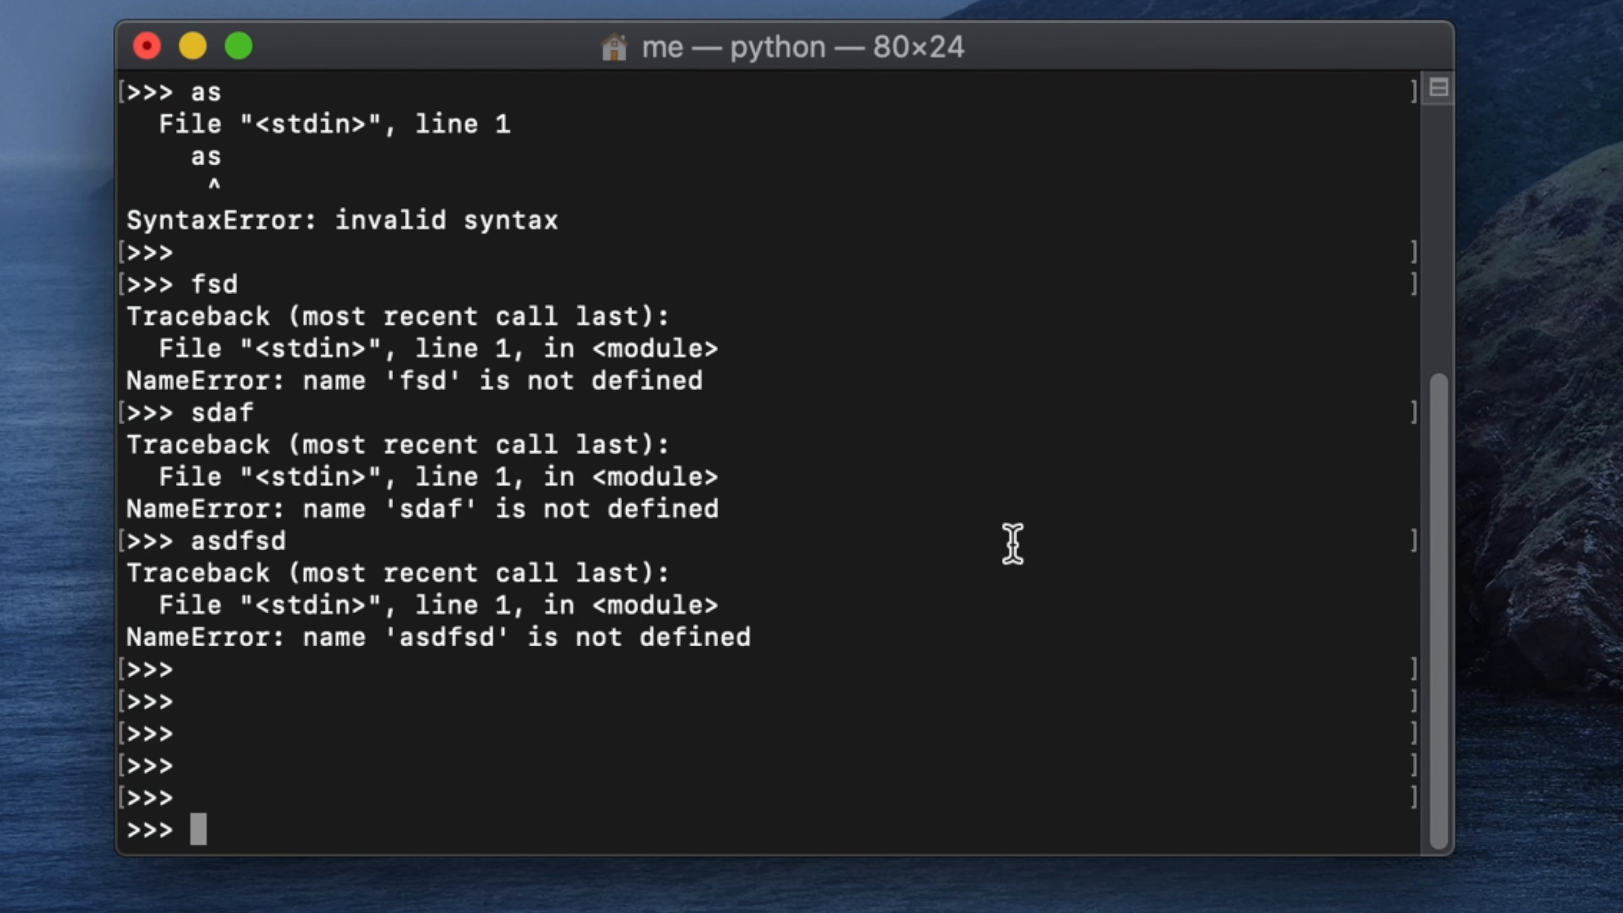
mouse_move(646, 720)
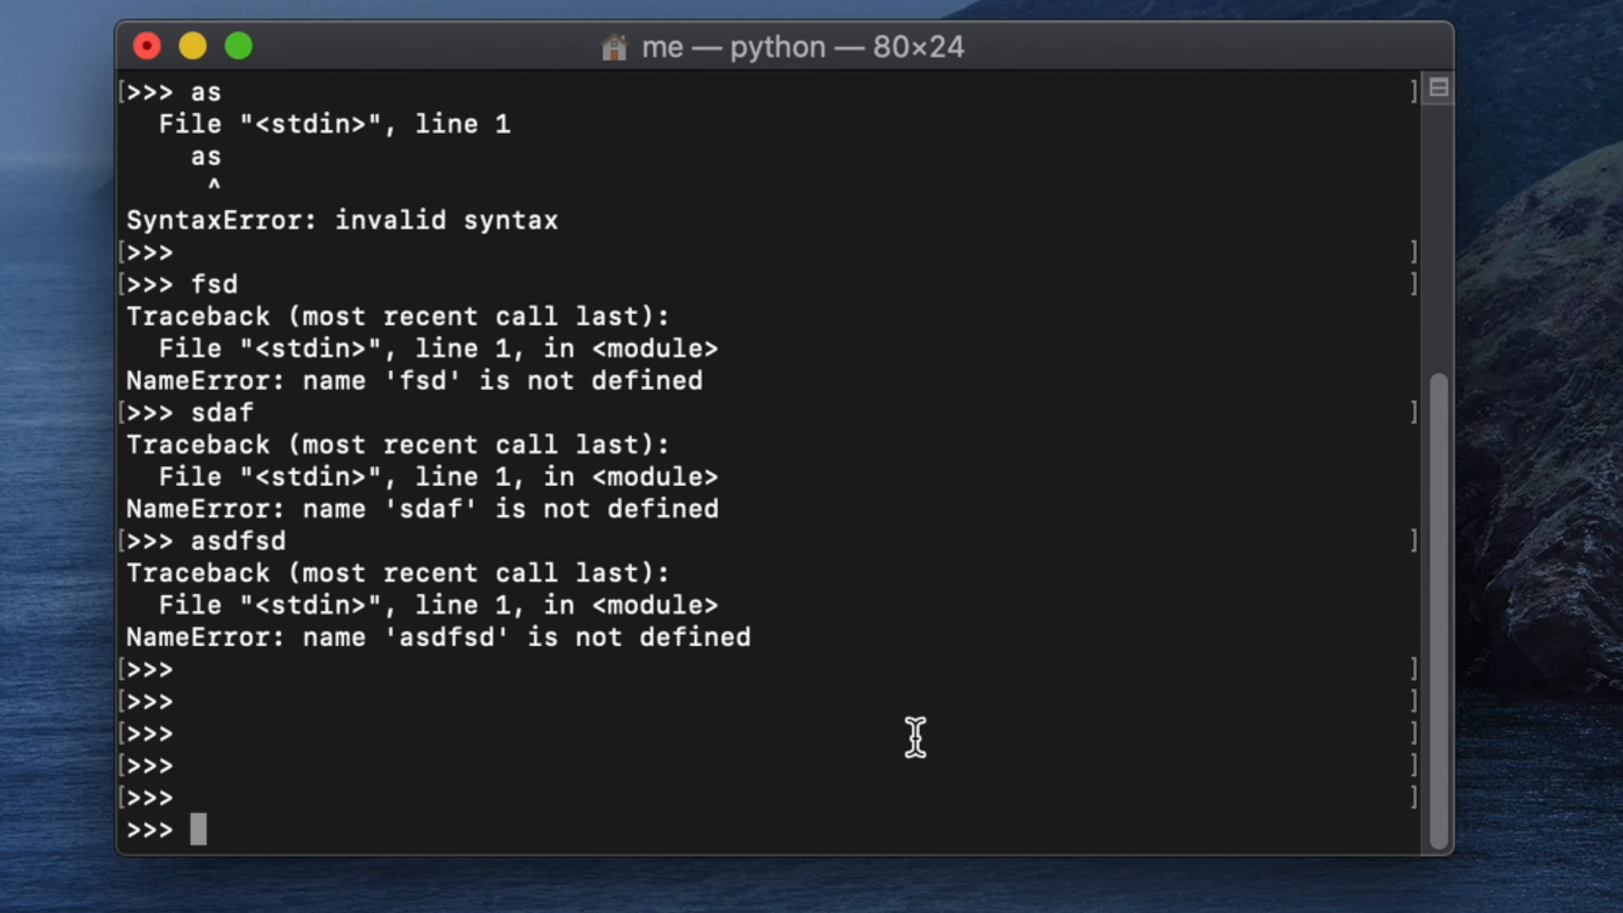
Import the os module at the Python prompt.
text(i)
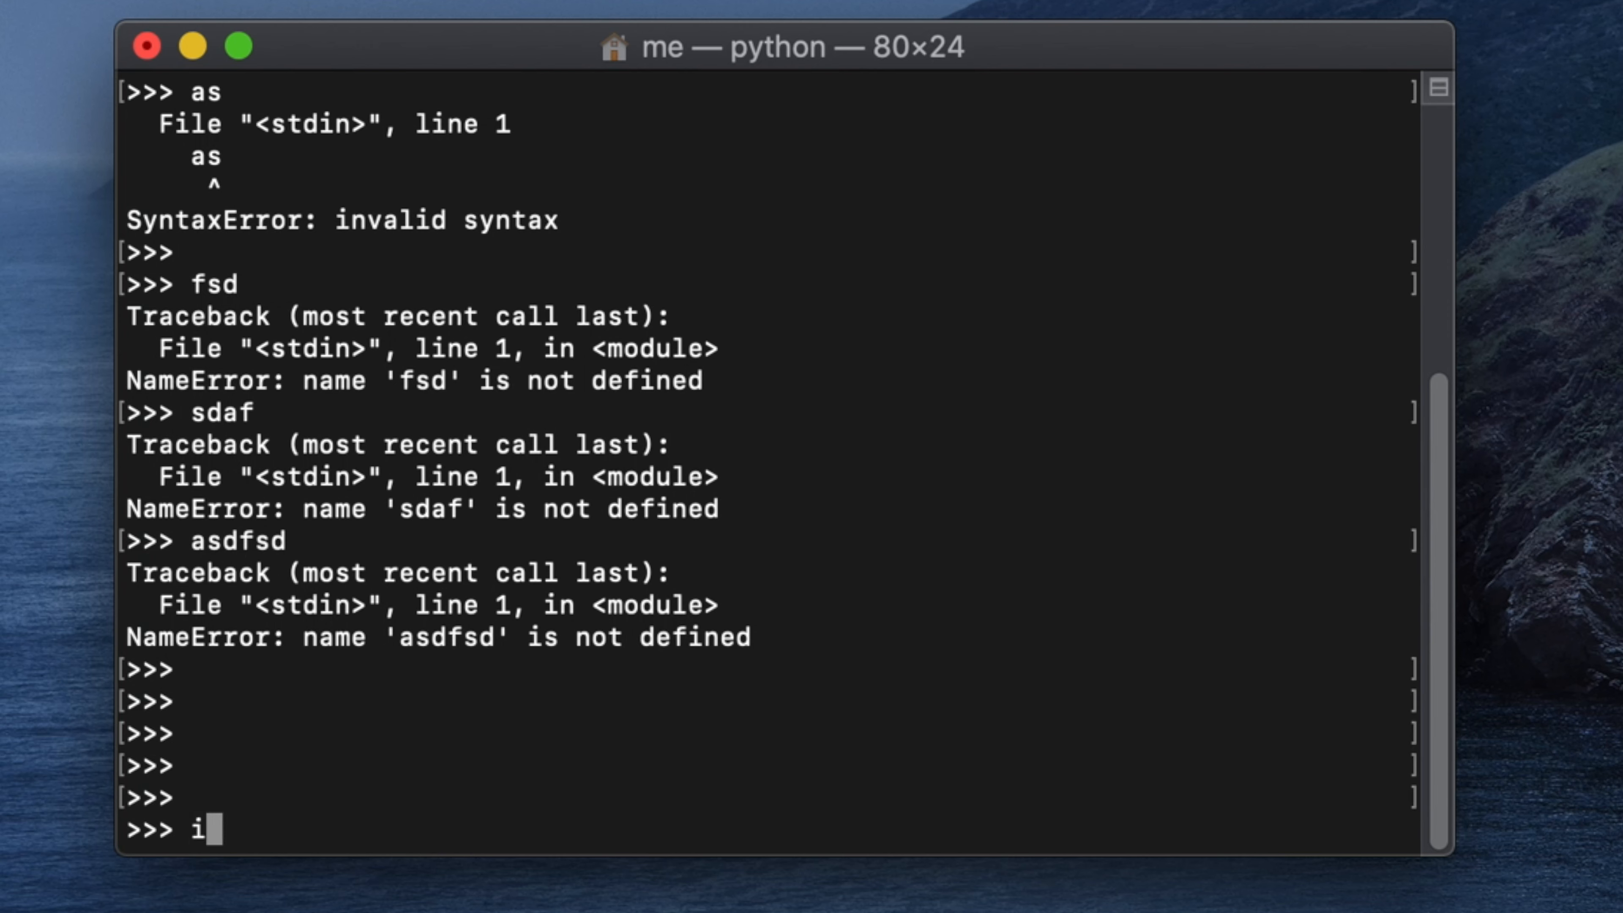
text(mpo)
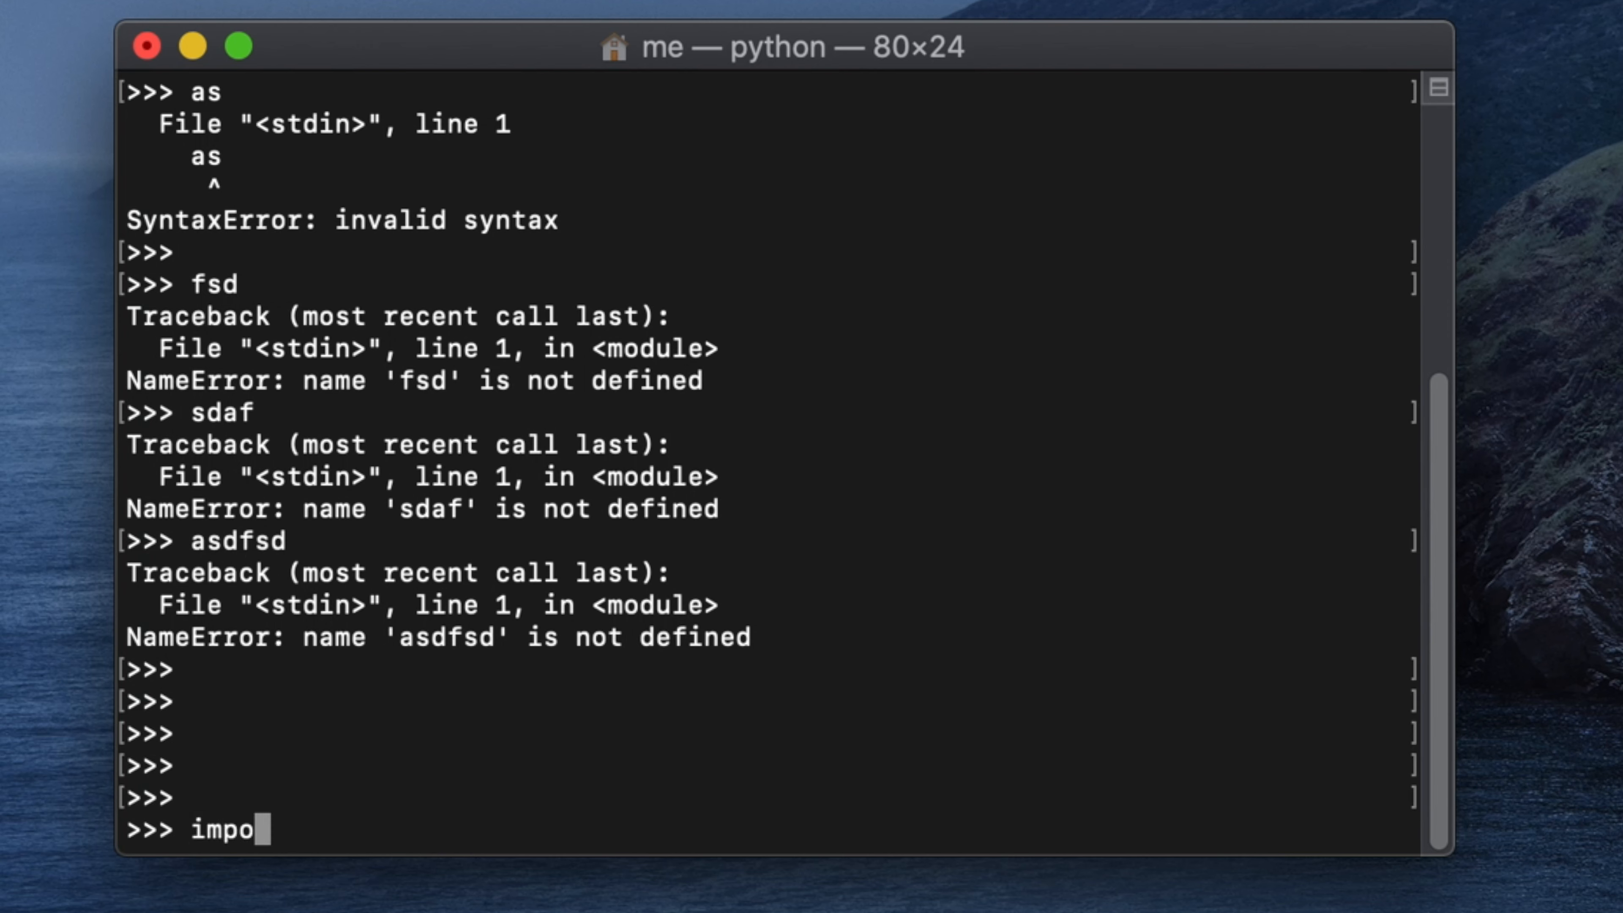
text(rt os)
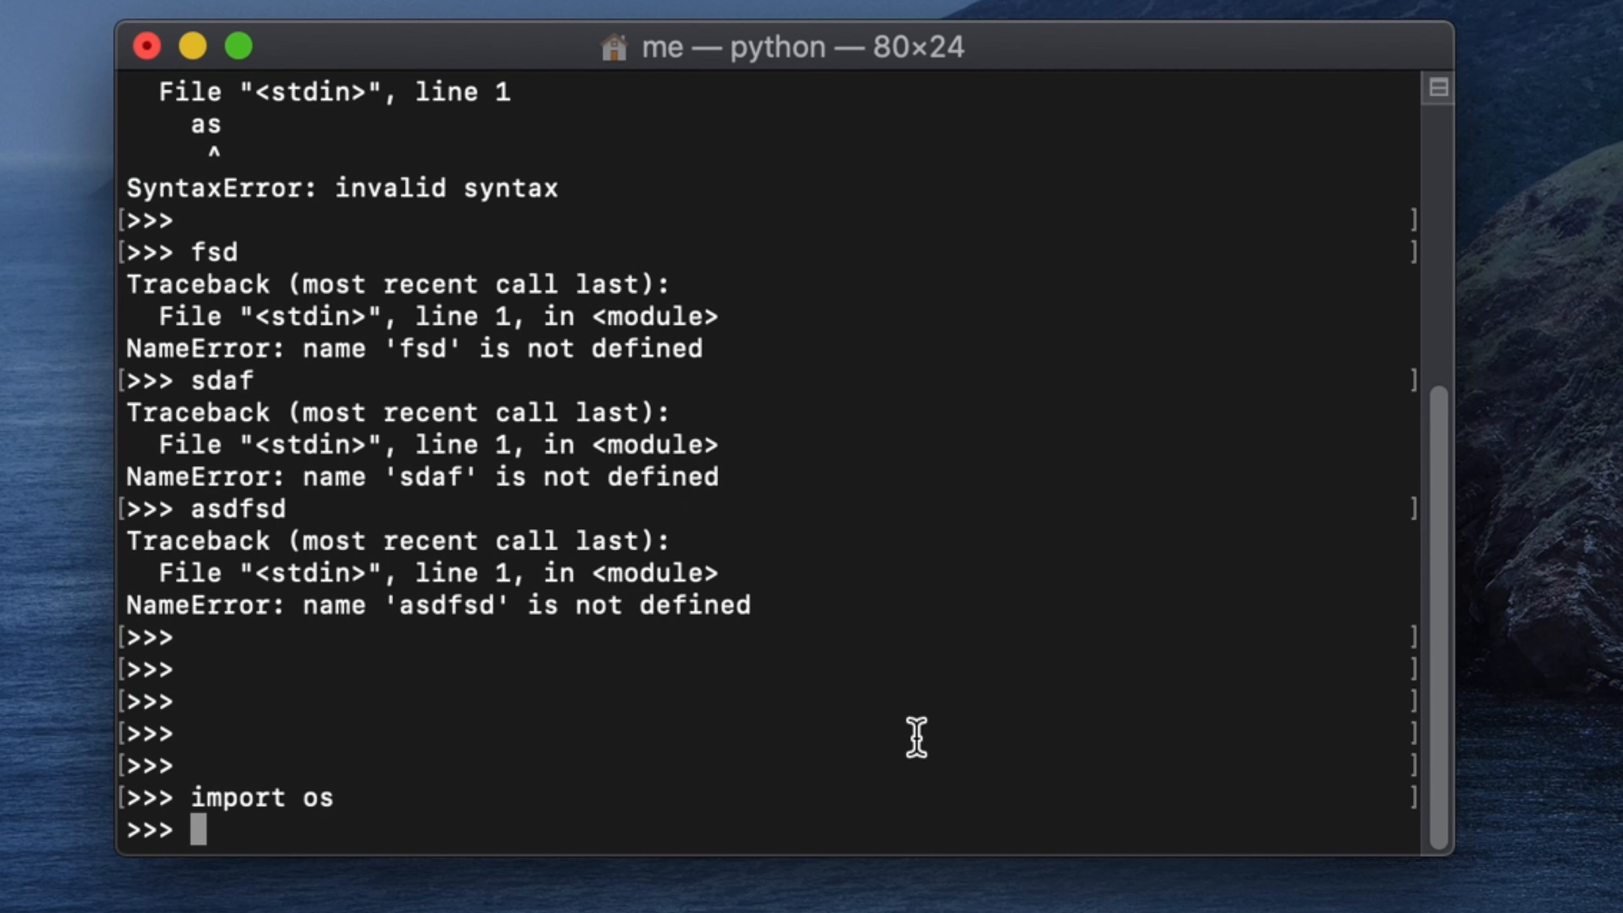
Run os.system('clear') to wipe the cluttered Python screen.
text(o)
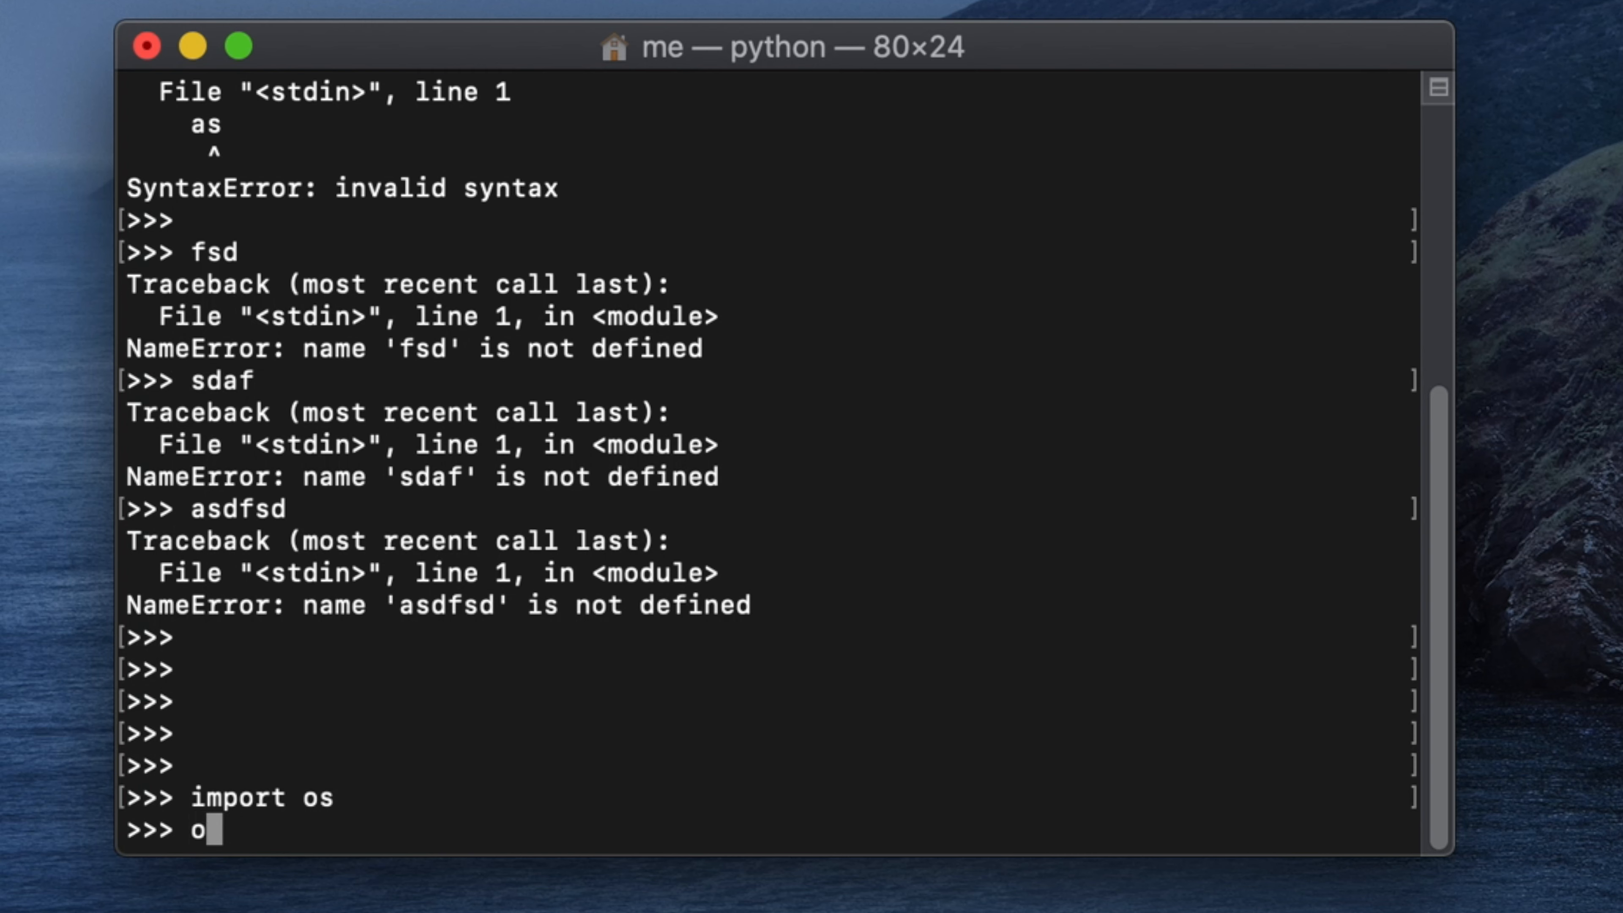
text(.sys)
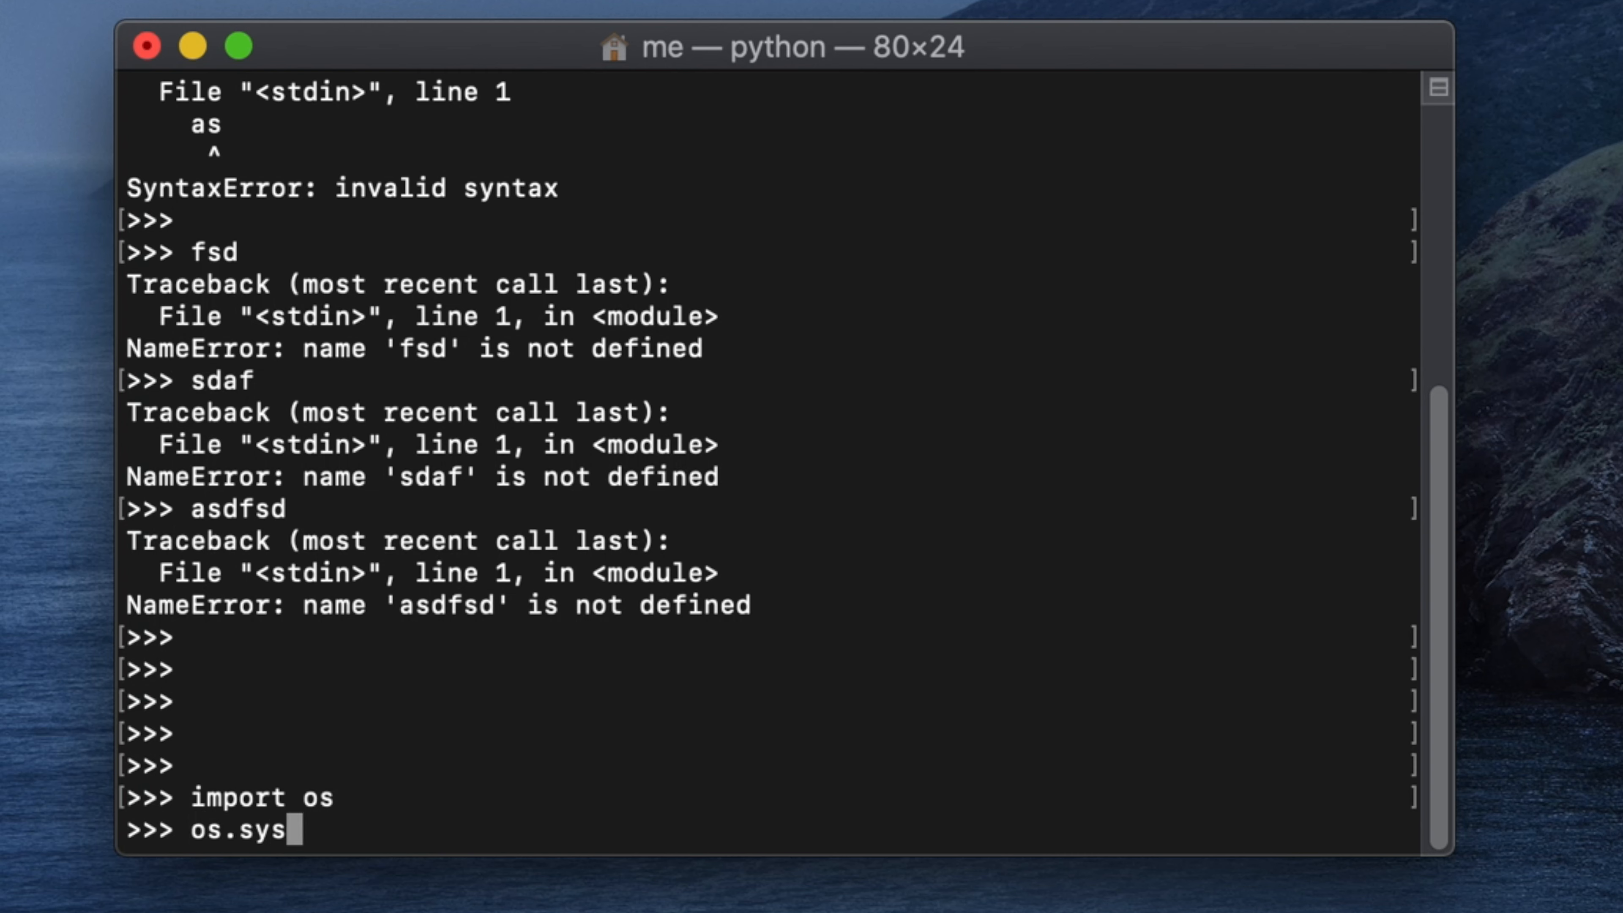
text(tem())
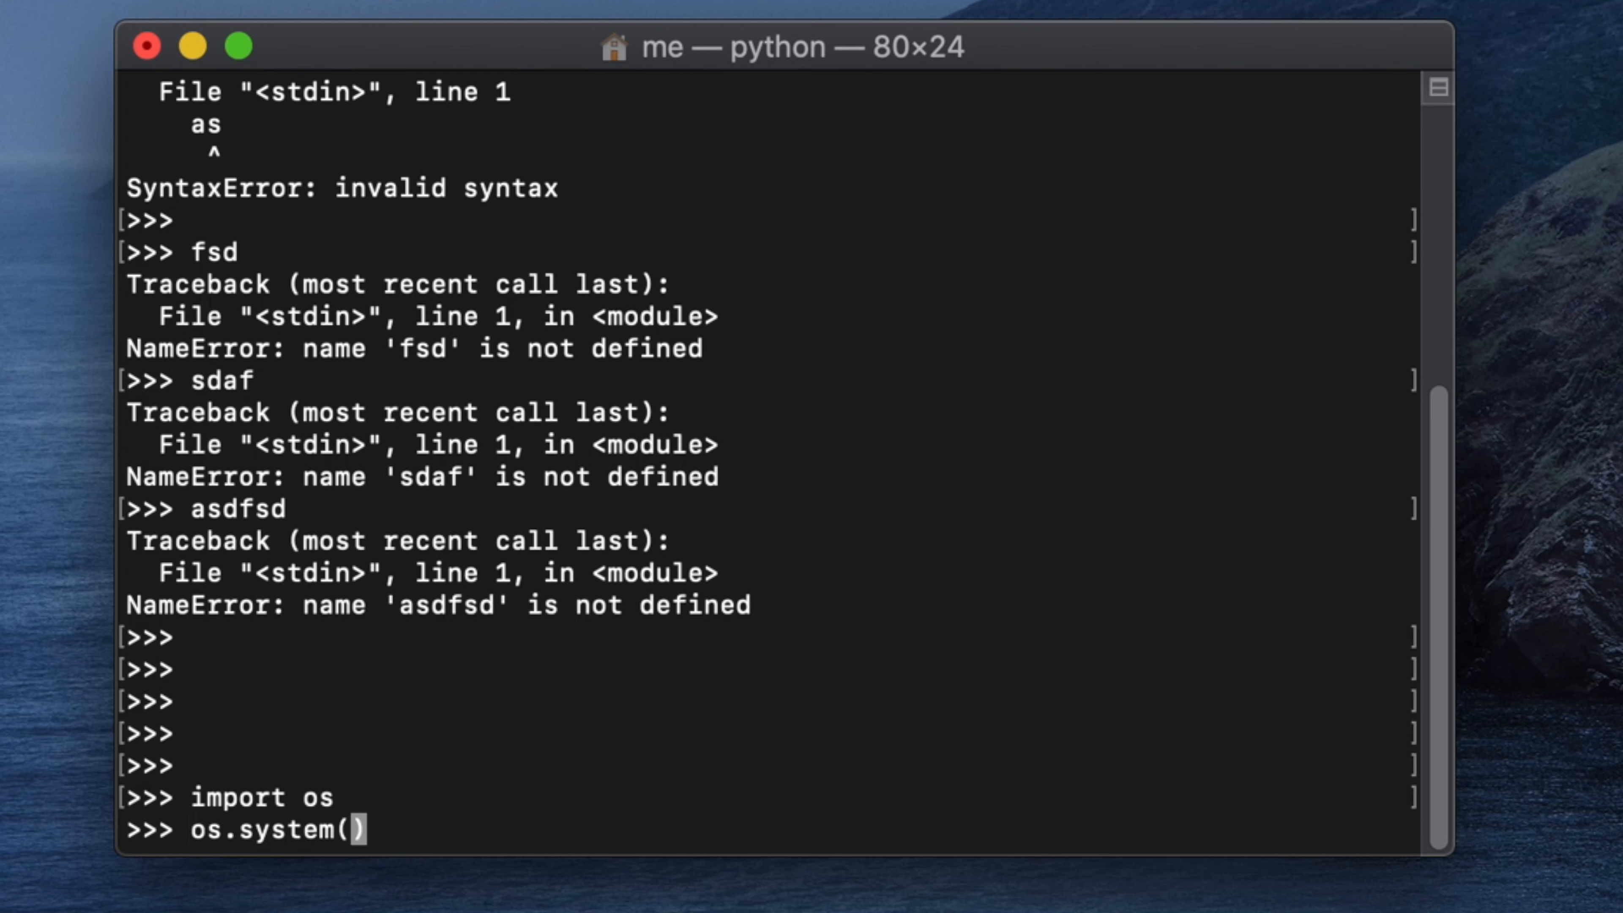
text('')
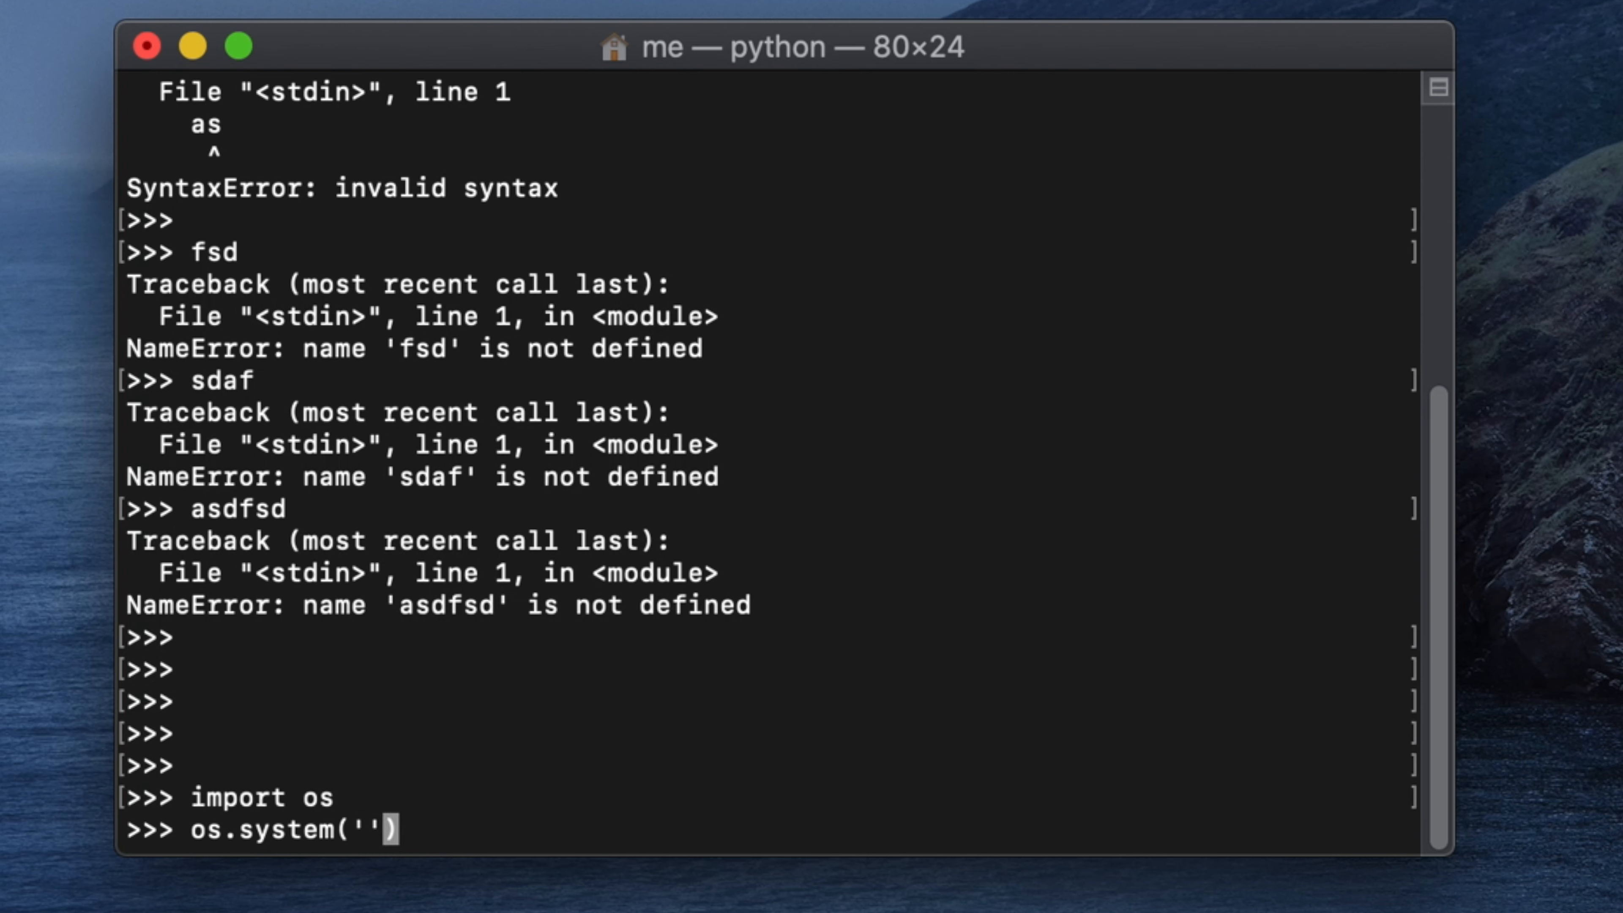
text(cle)
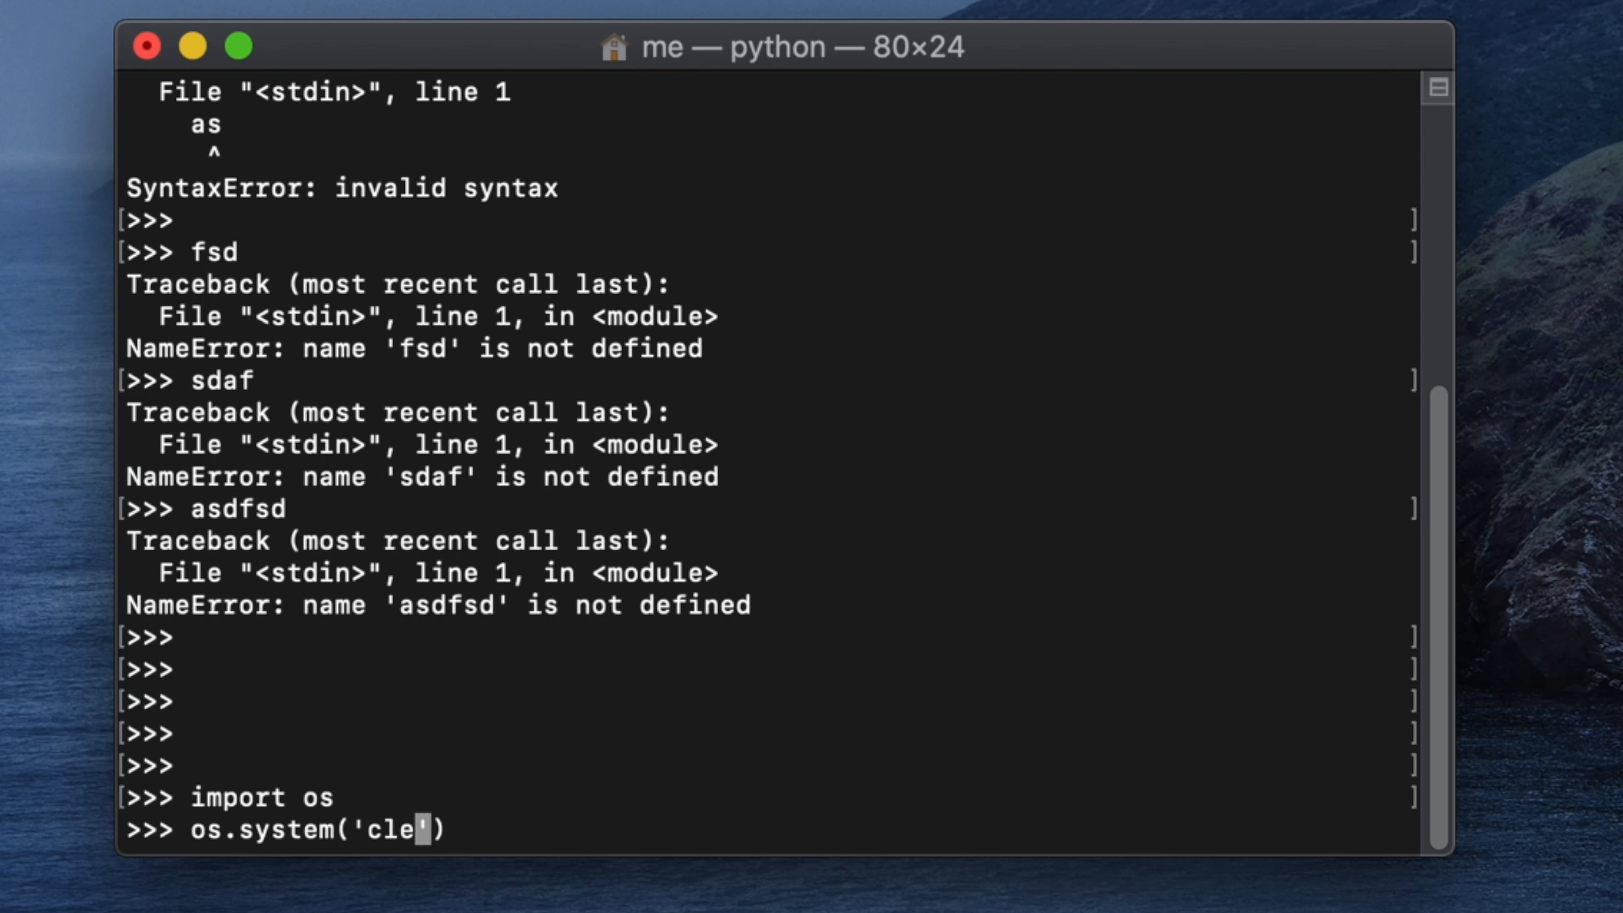
text(ar)
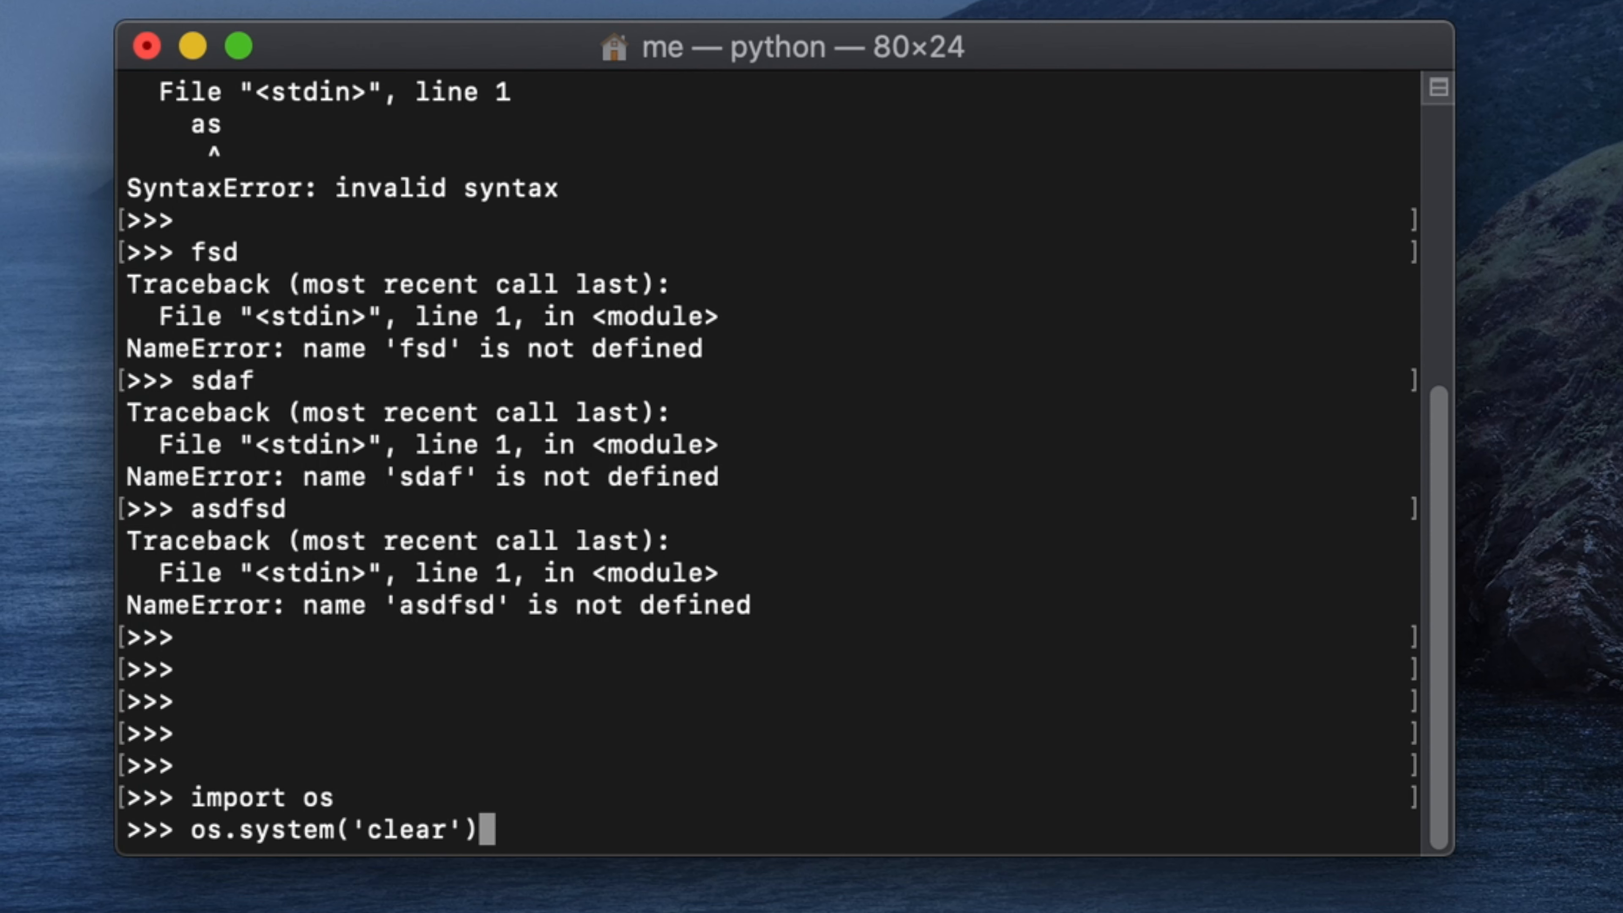
key(Return)
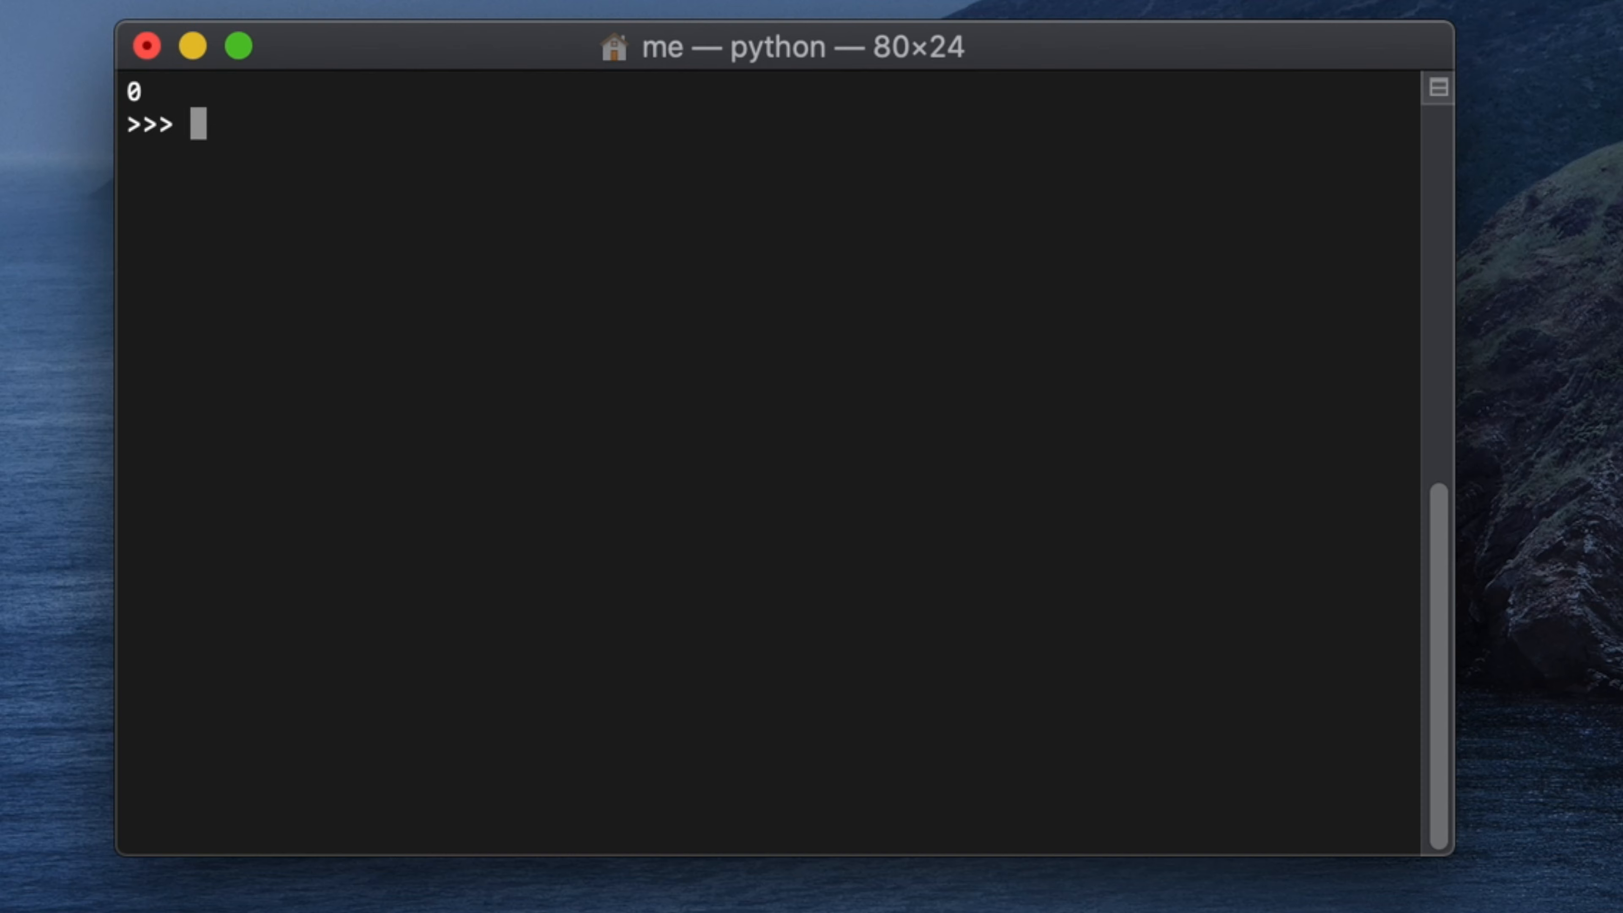
Run os.system('clear') again so the screen stays wiped.
text(os.system('clear'))
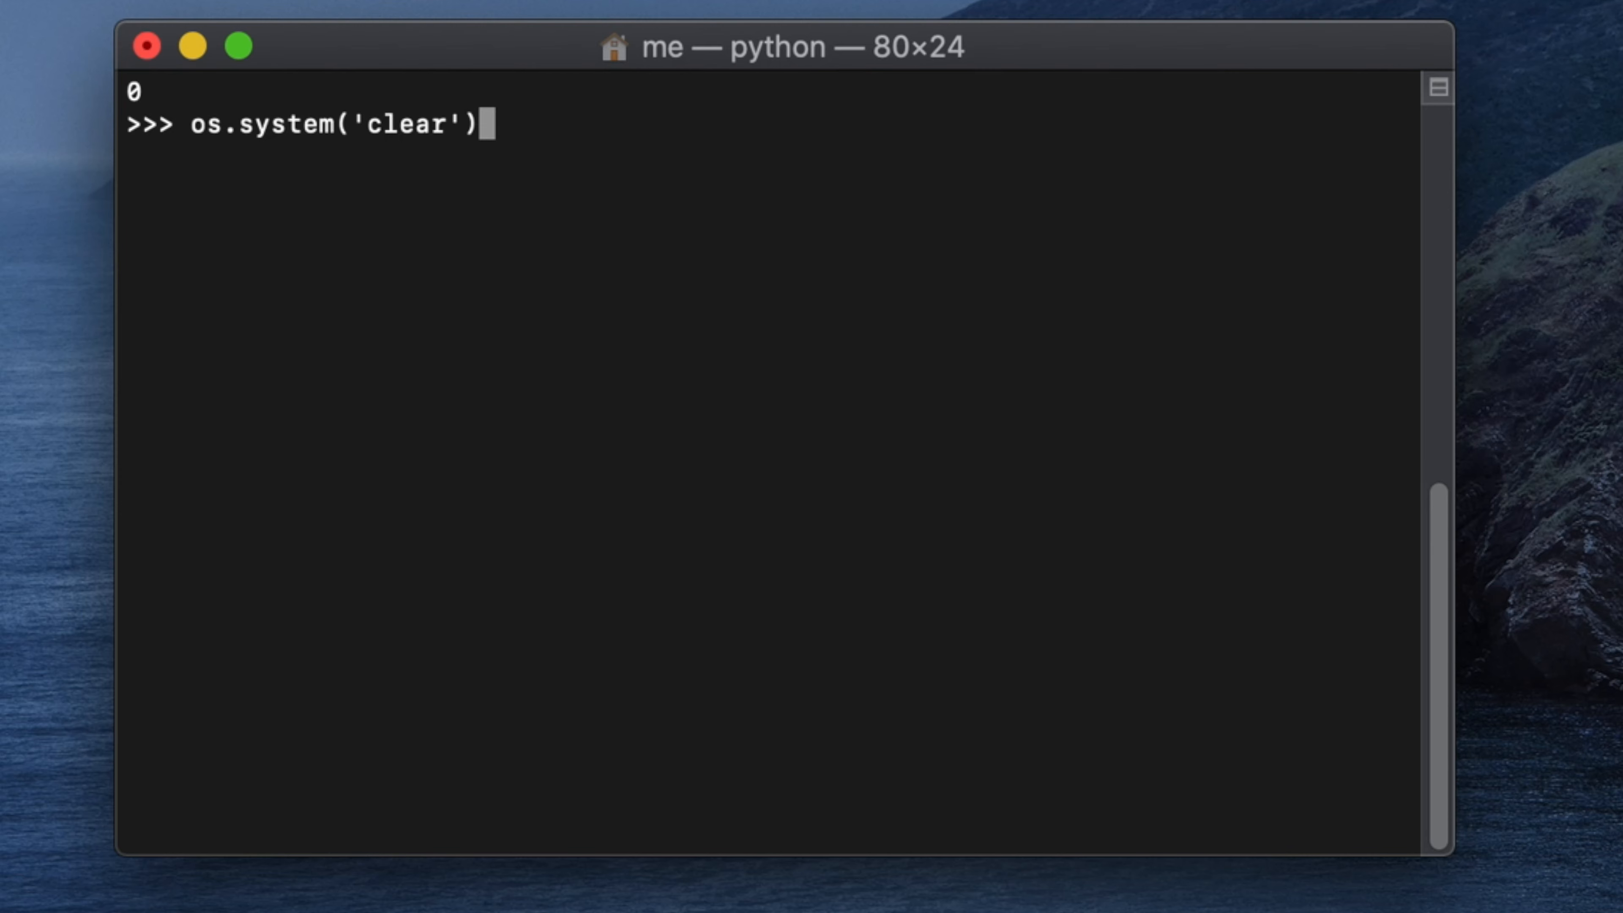
key(Return)
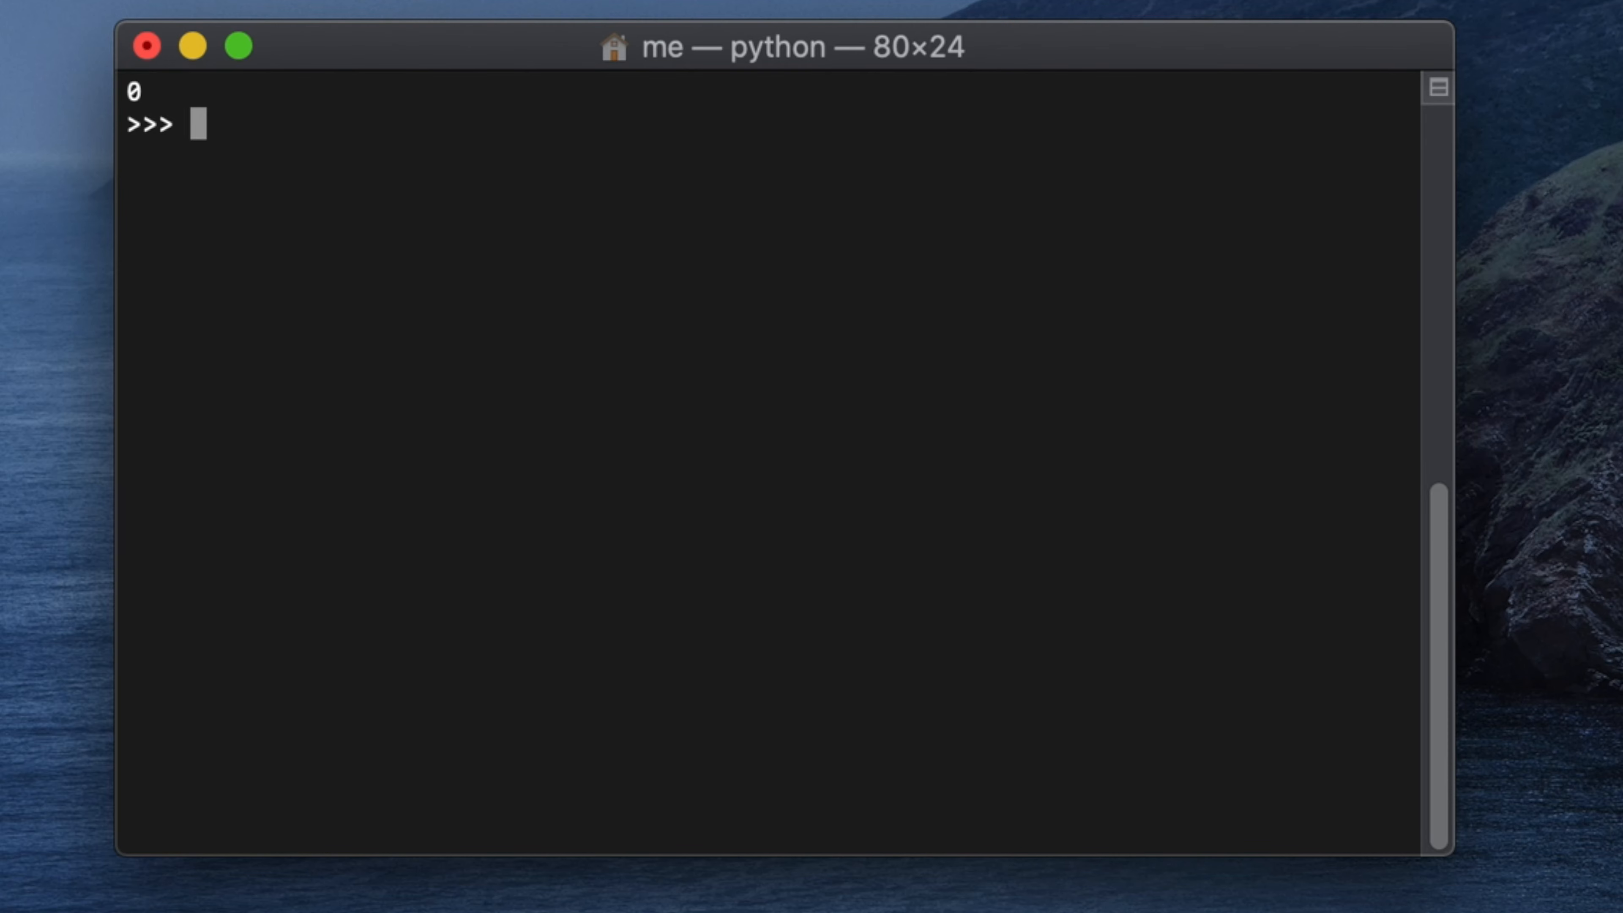
text(os.system('clear'))
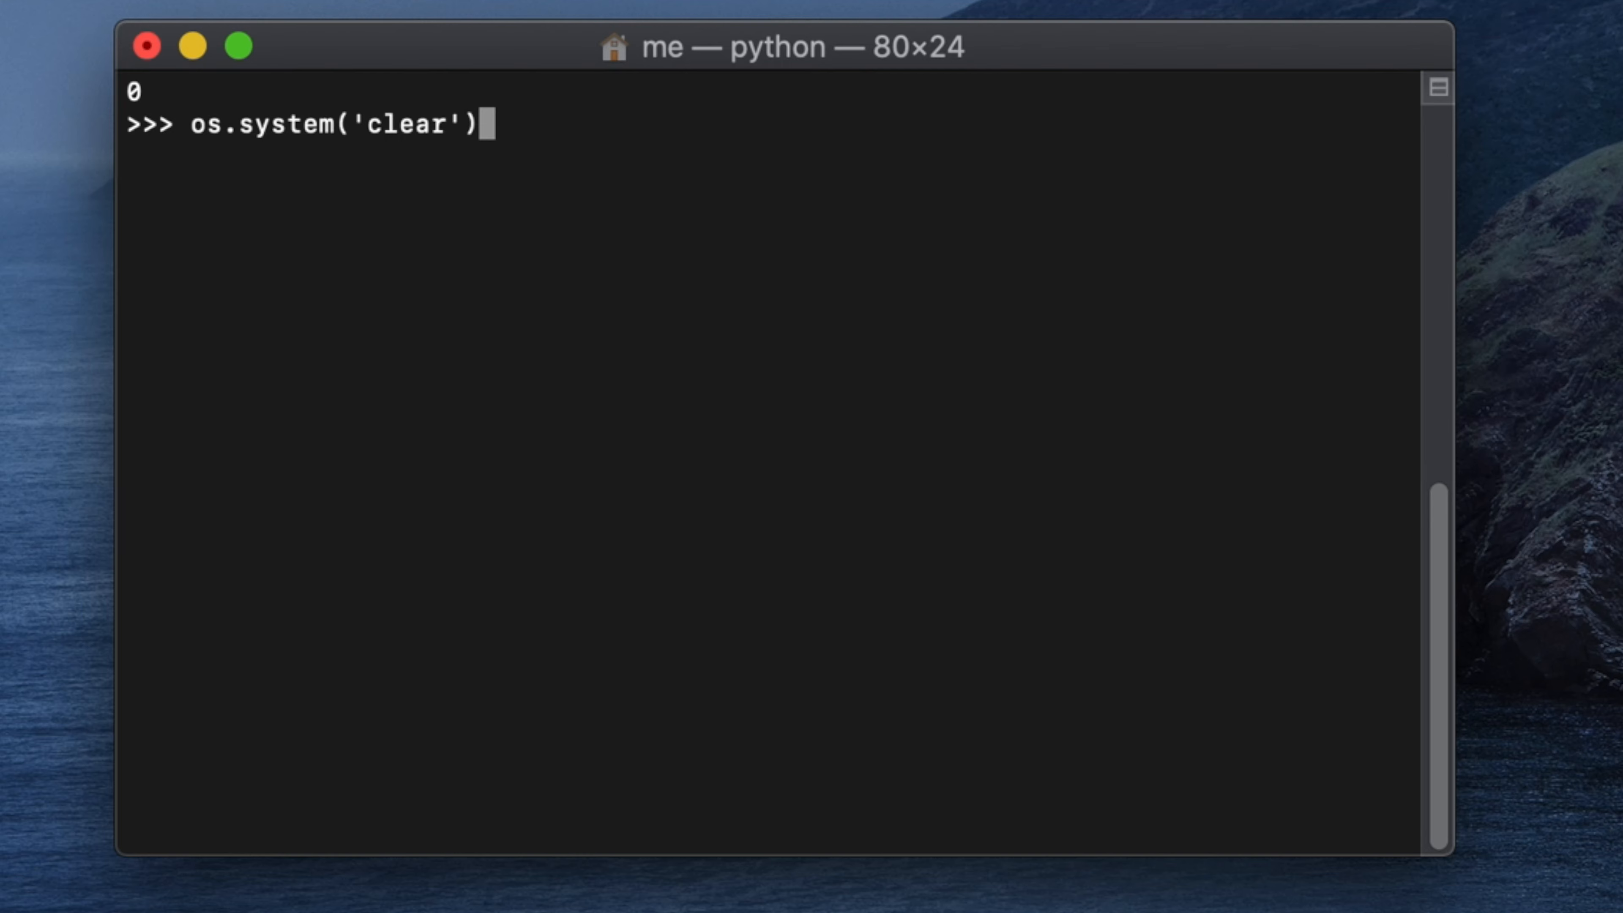
key(BackSpace)
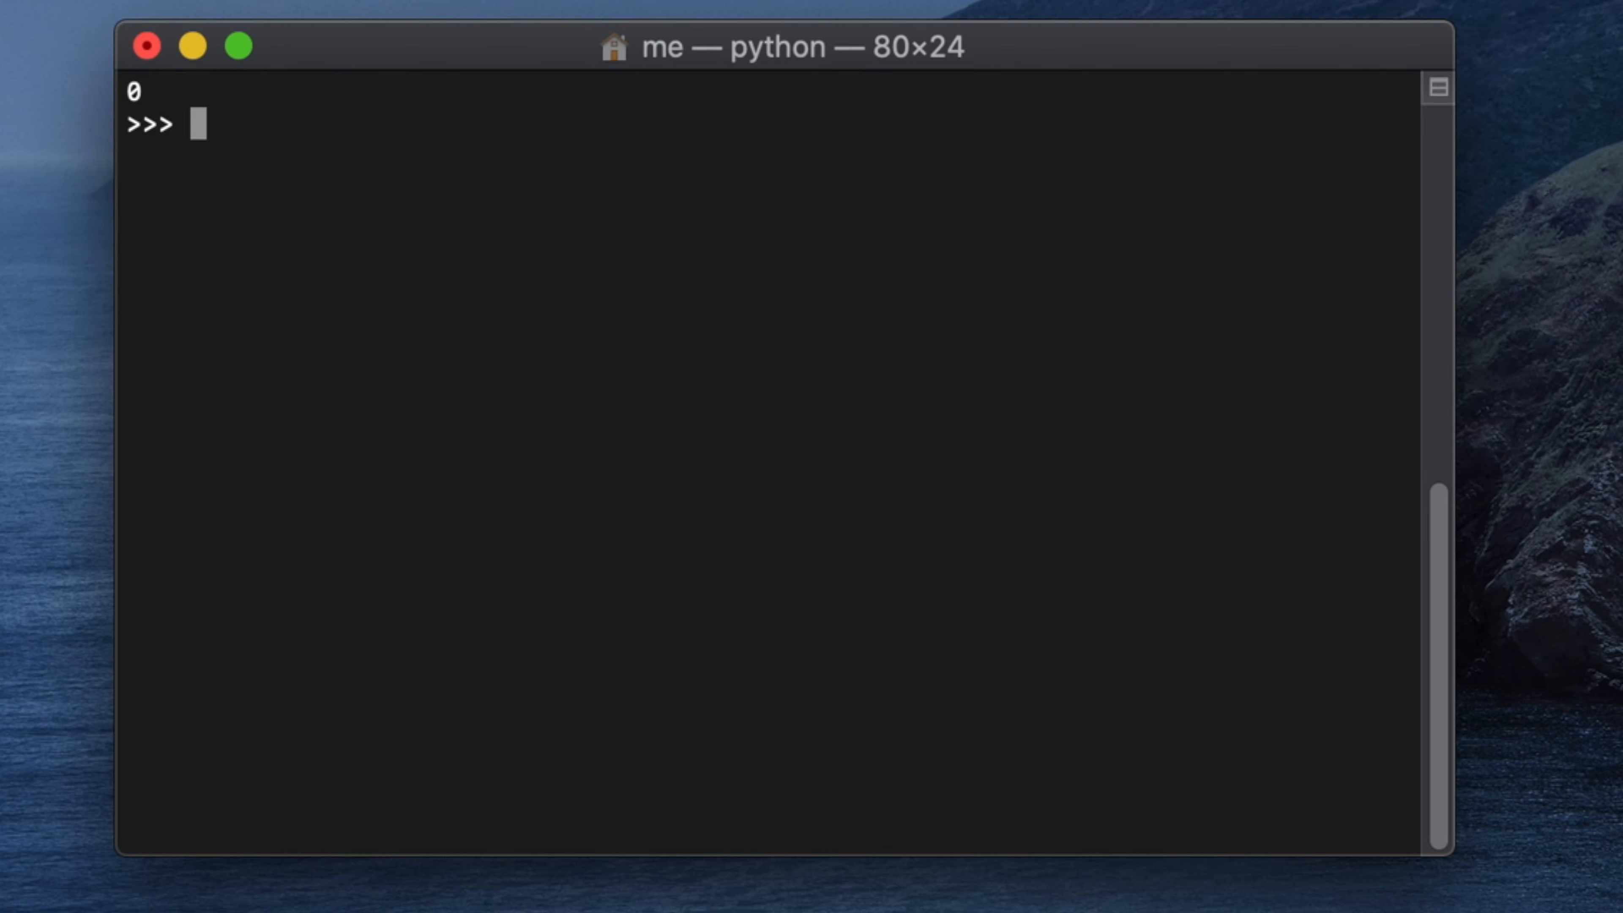
Enter junk text, then draft clear = lamdla: os.system('clear') on the input line.
text(asf)
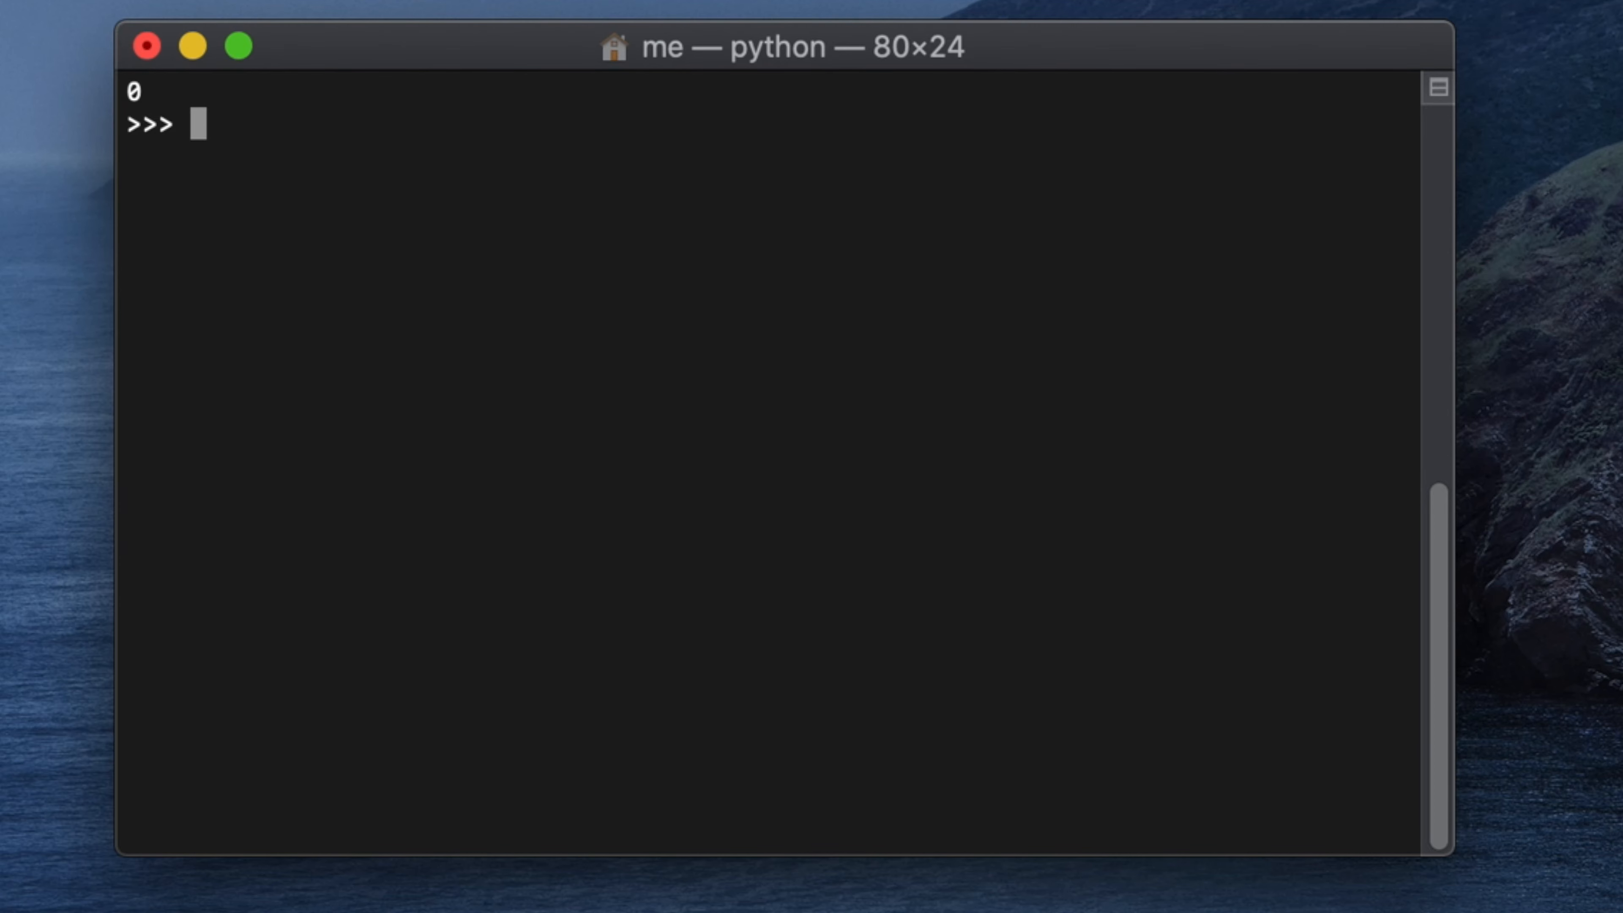
text(clear = lamdla: os.system('clear'))
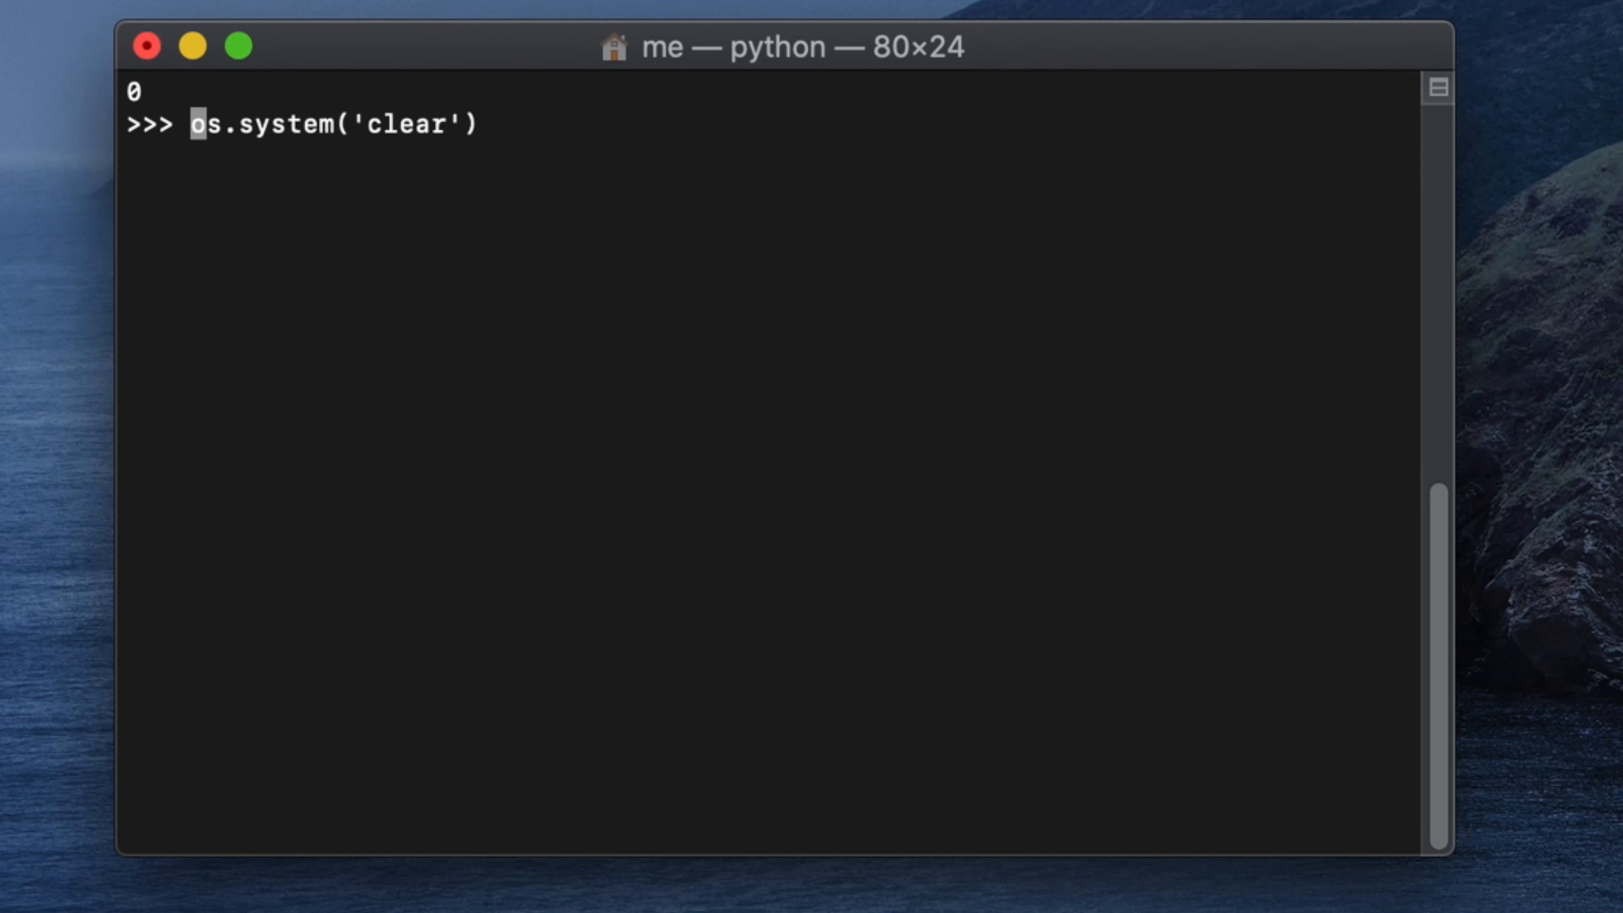
Fix the line to clear = lambda:os.system('clear') and define the helper.
text(lam)
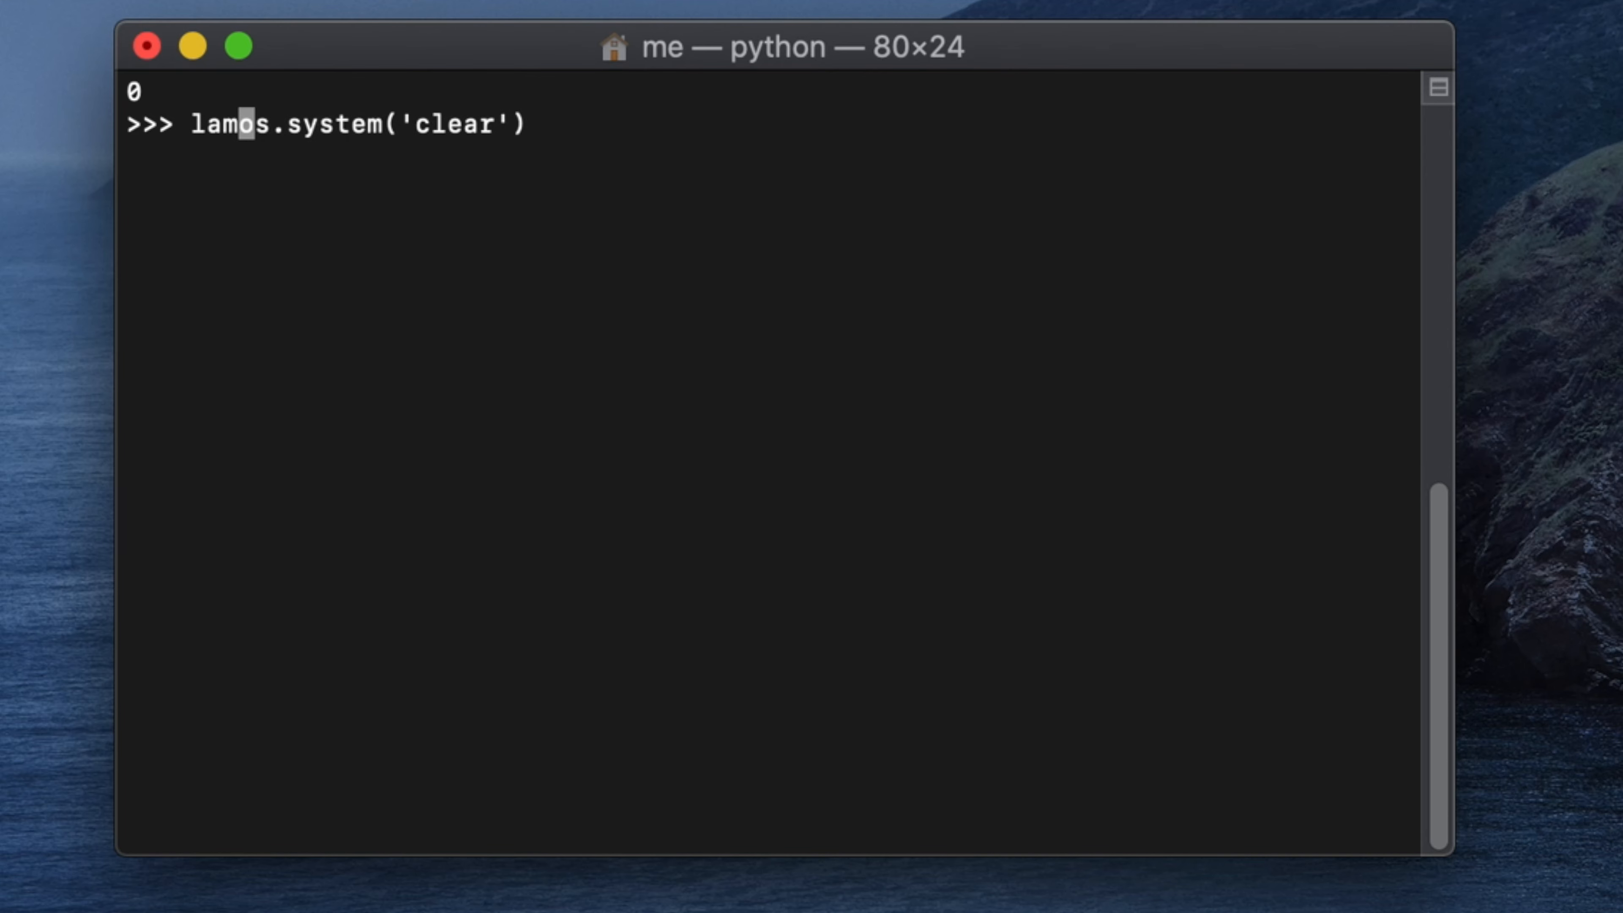
text(bda:)
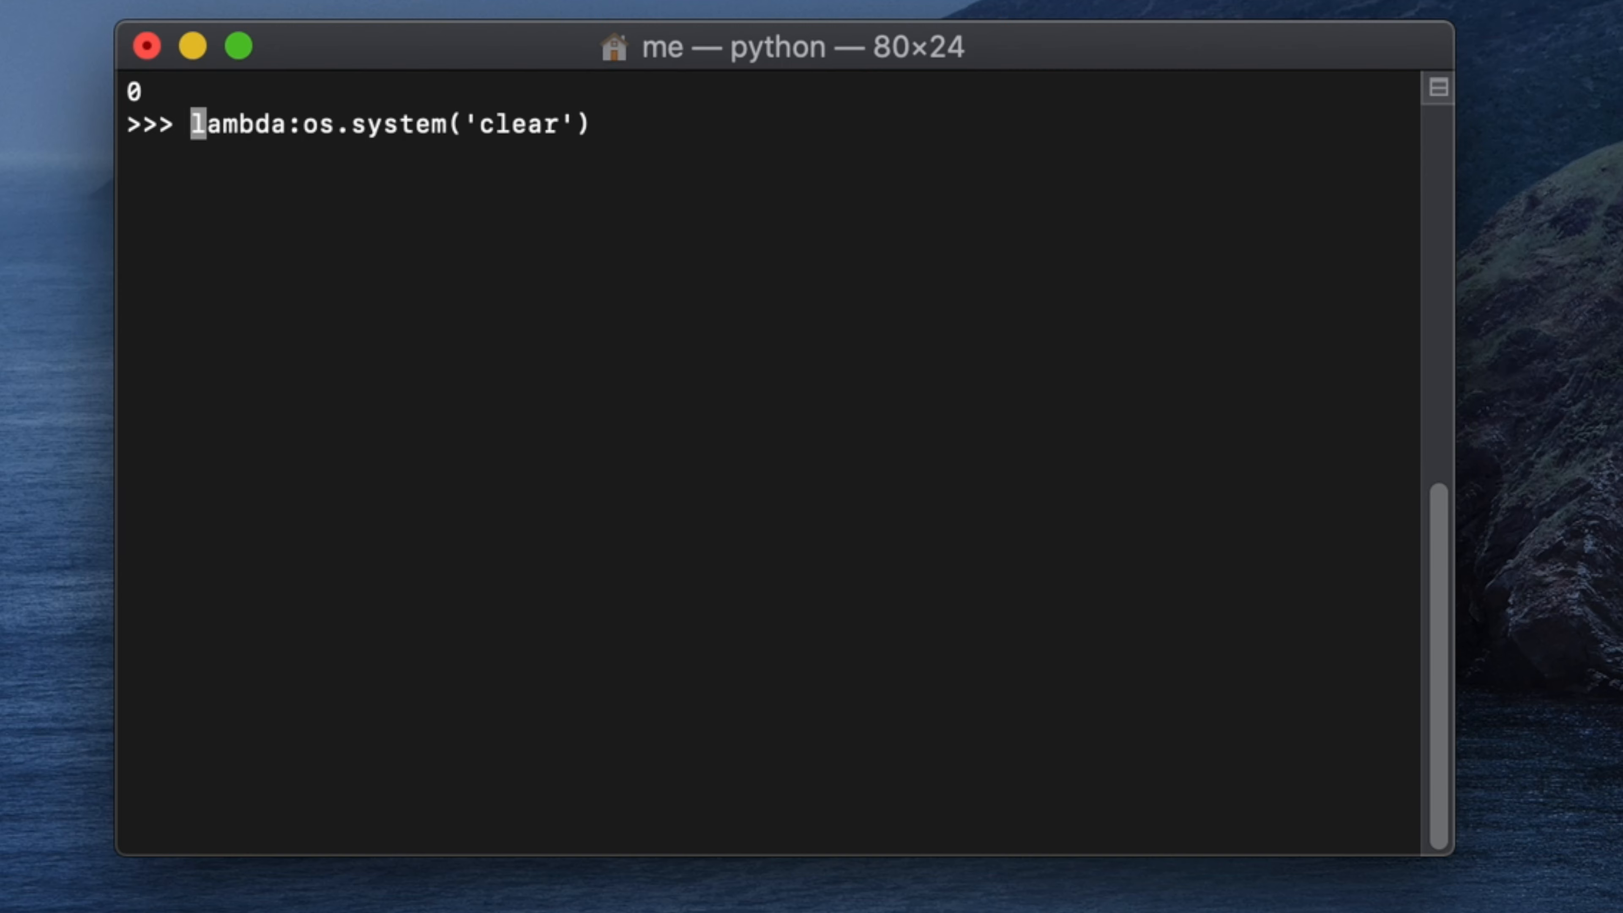
text(clear =)
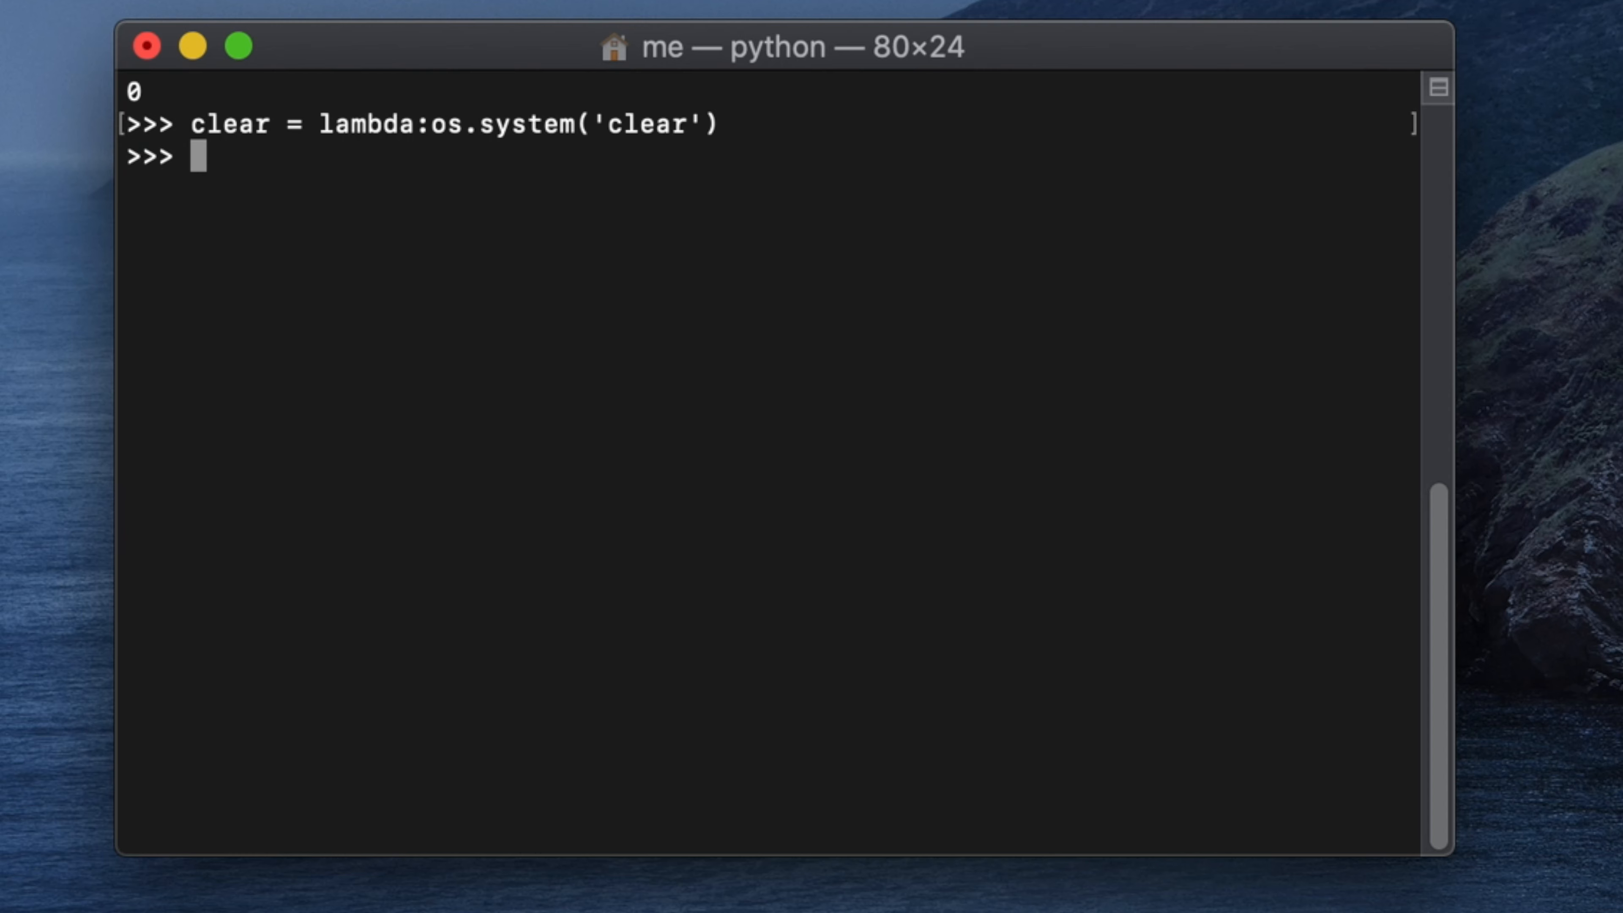
Enter gibberish clear entries to fill the screen with NameErrors.
text(clear)
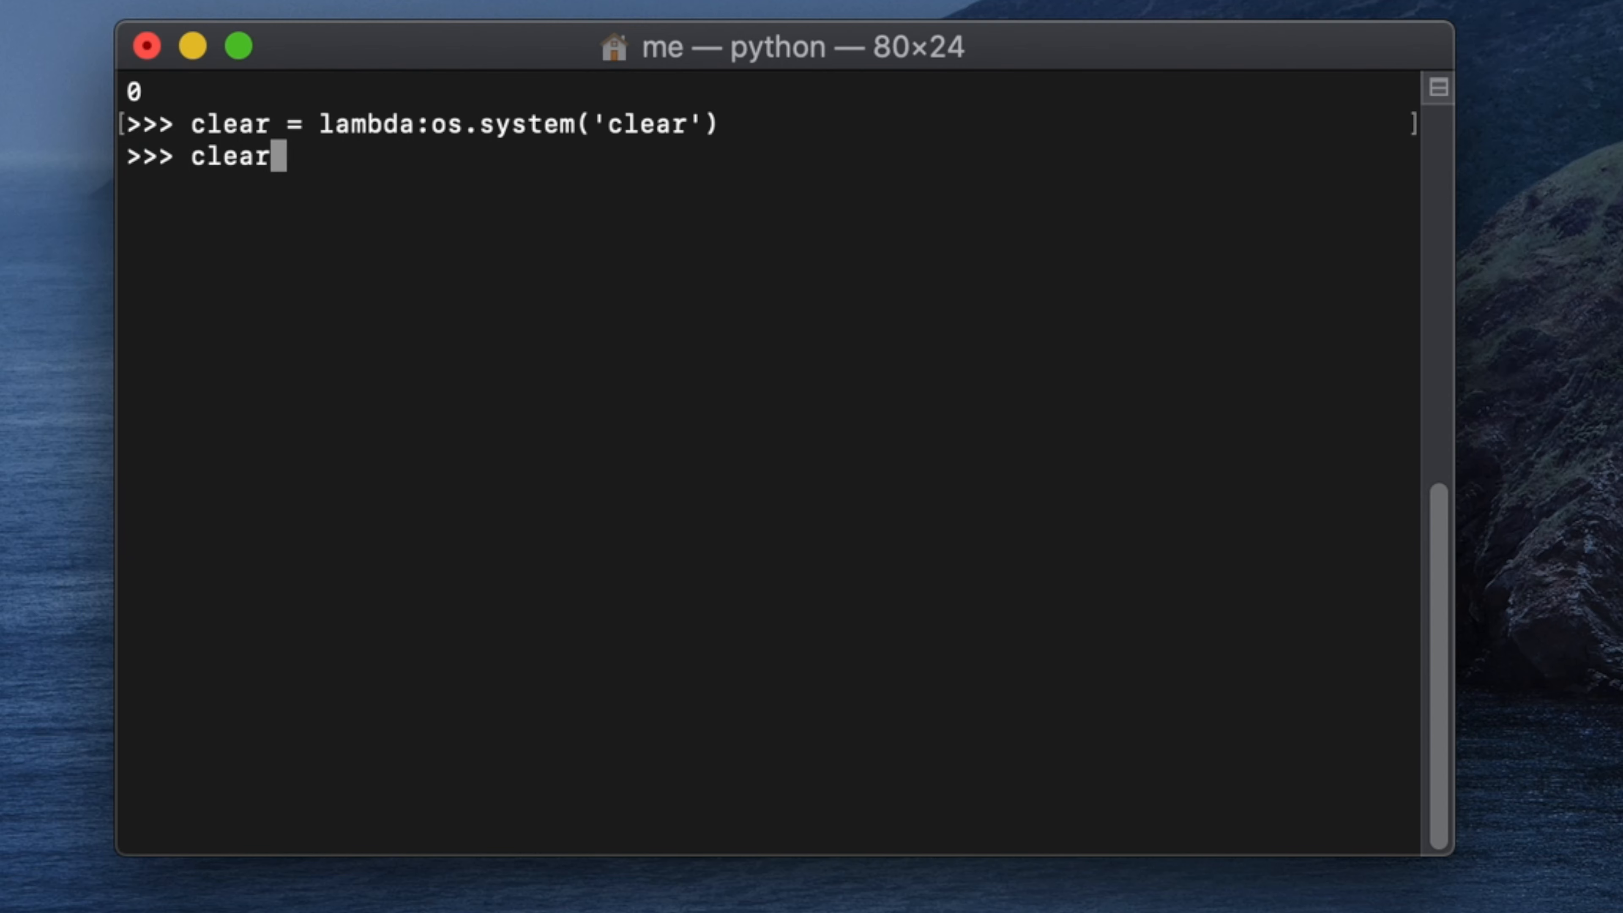
text(())
text(afsd)
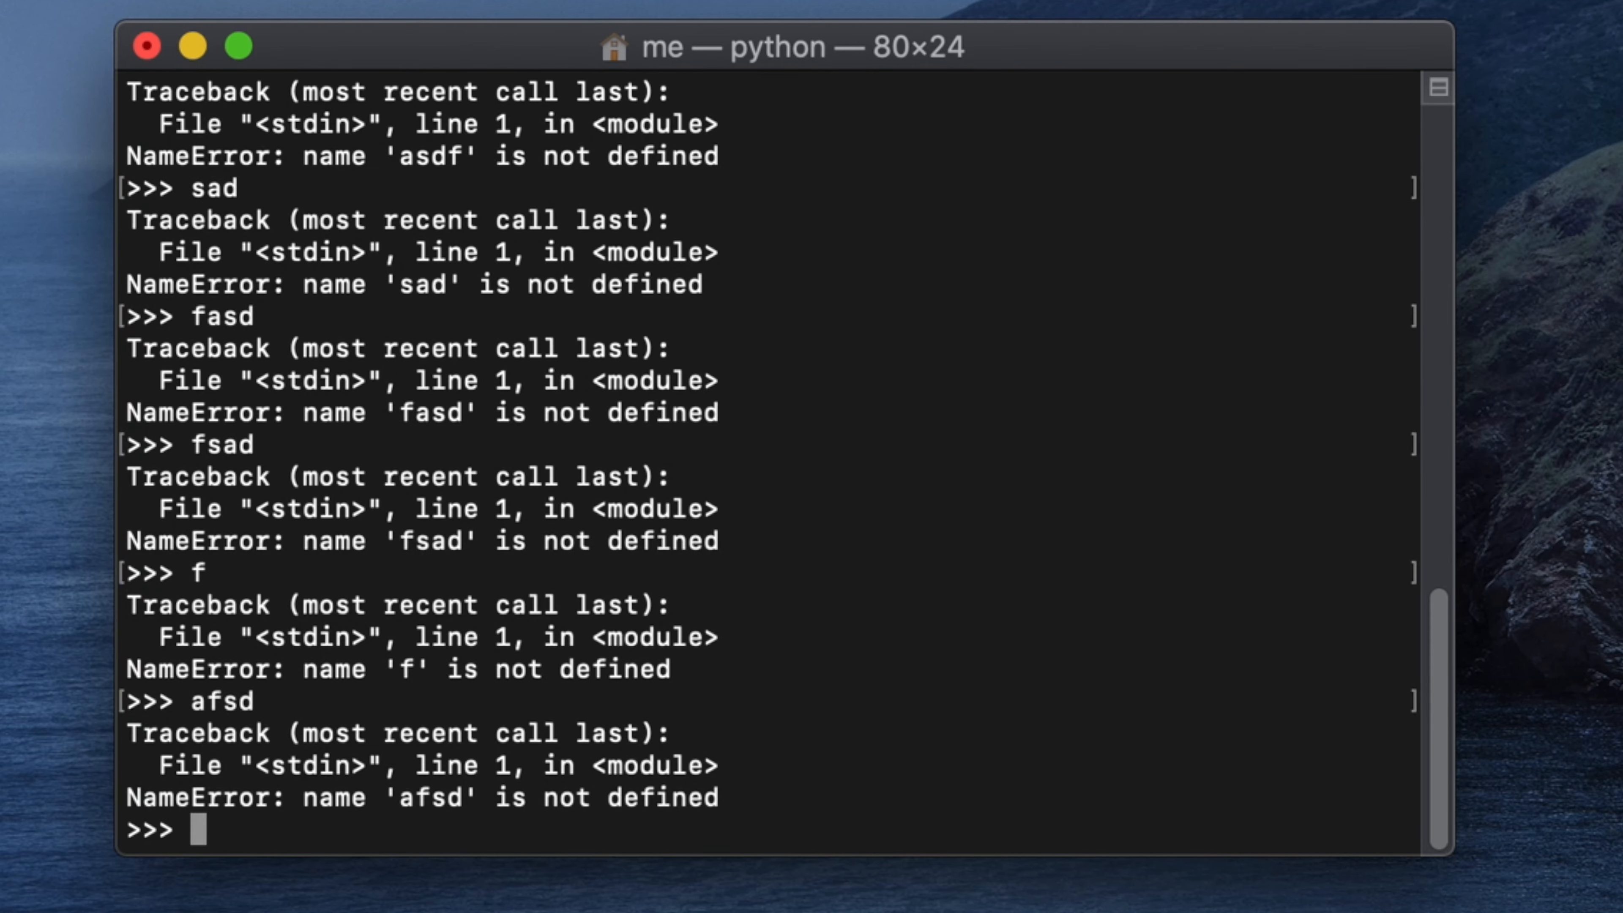
Call clear() to wipe the cluttered screen, leaving 0 and a fresh prompt.
text(fdsa)
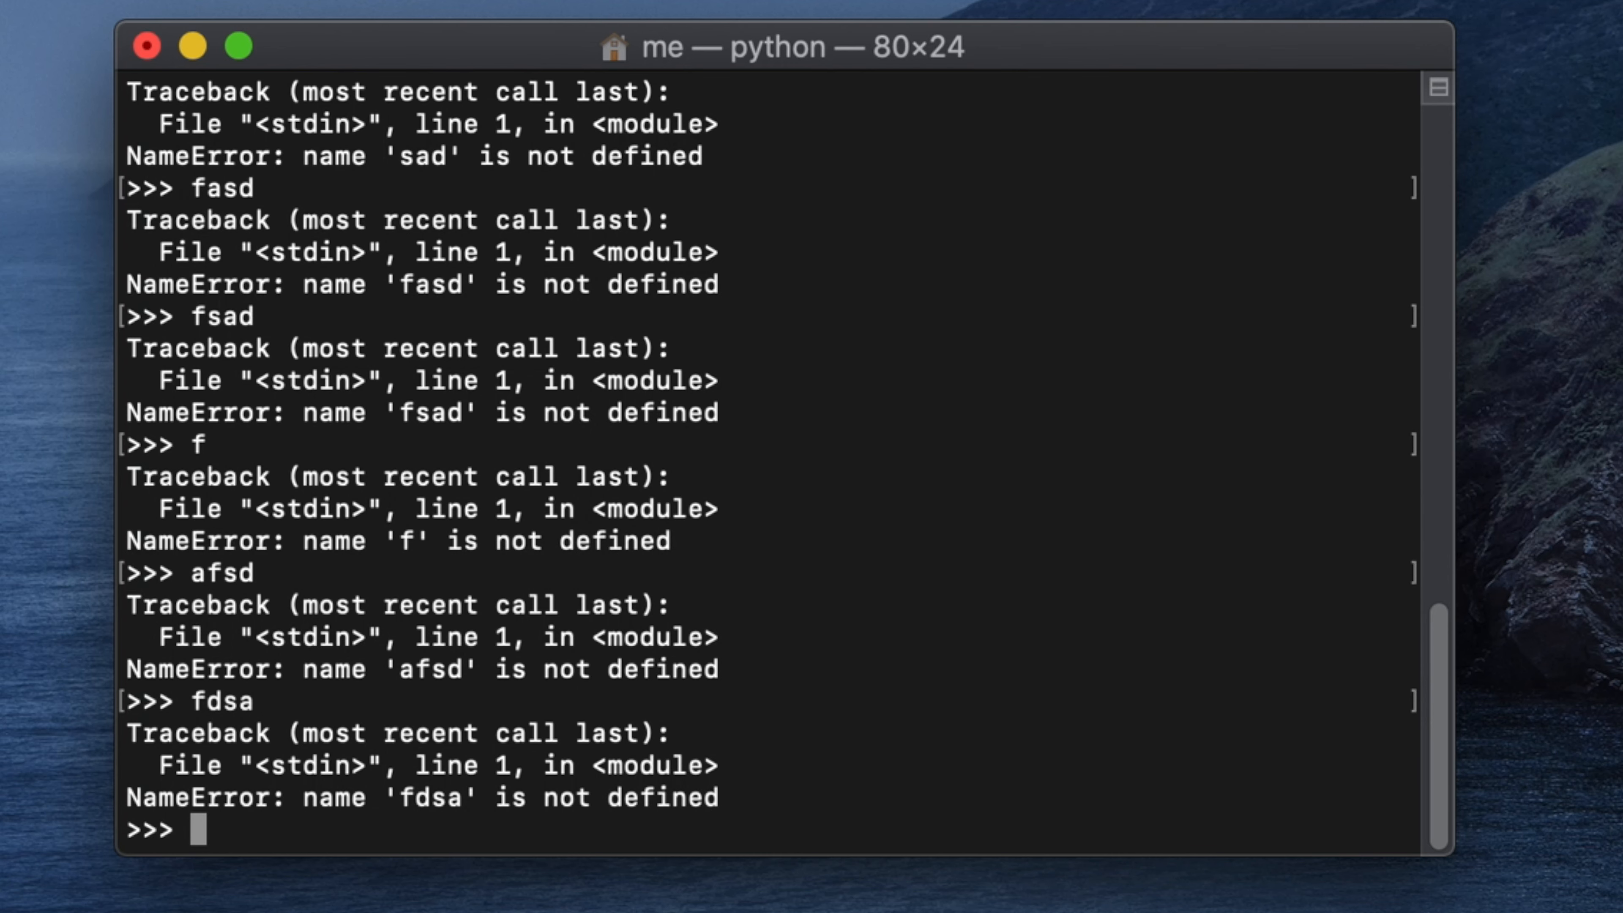
text(clear())
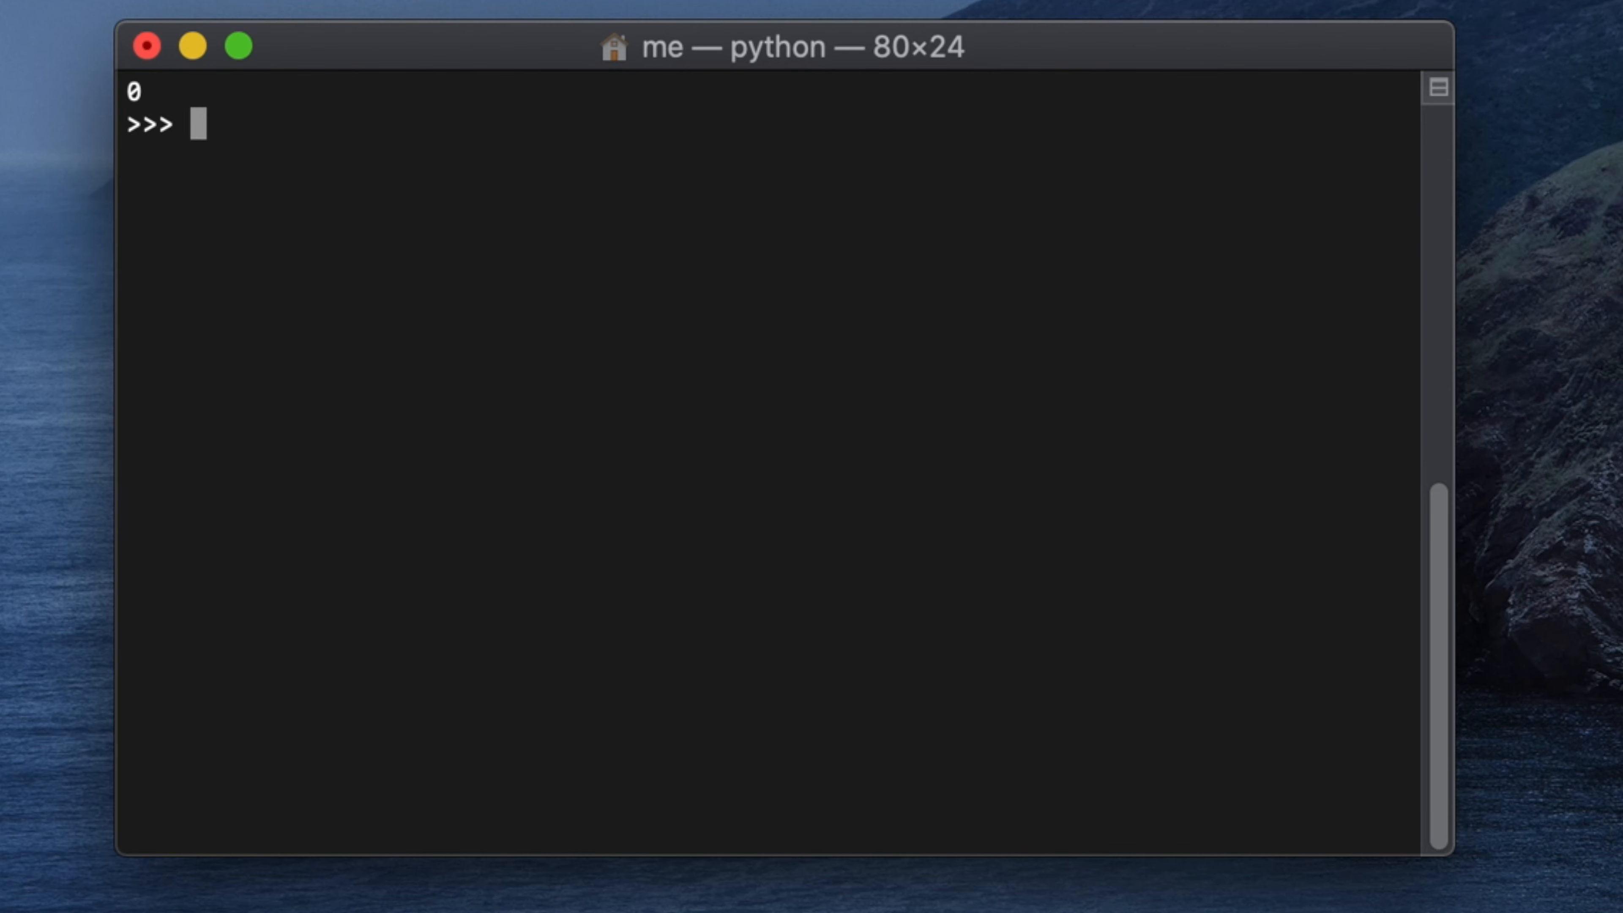
text(clear())
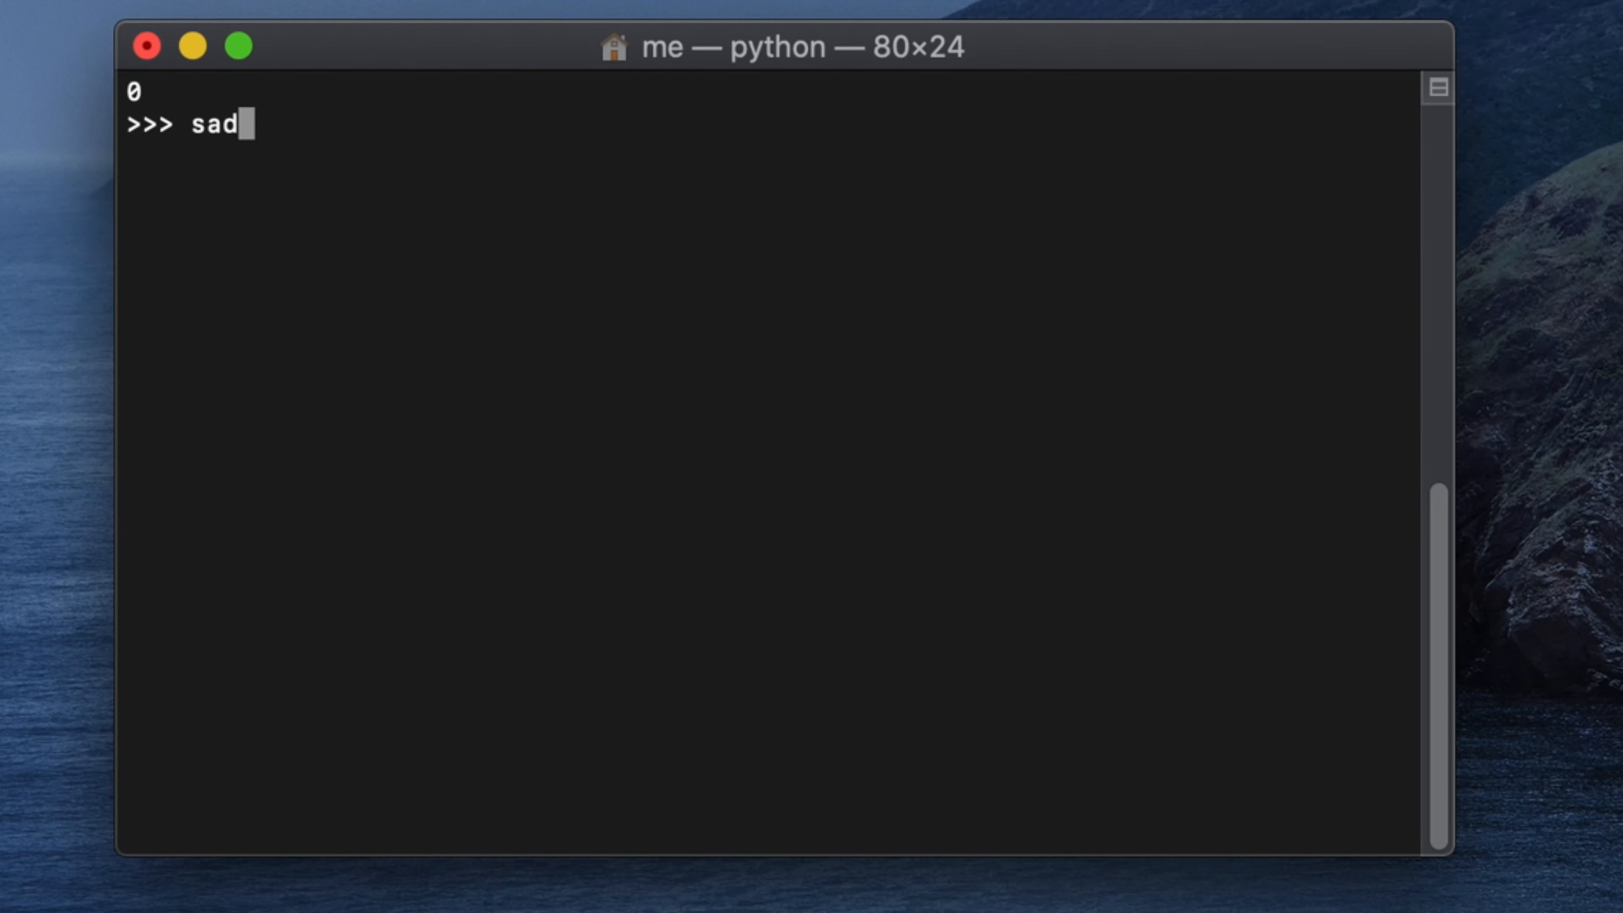
Recall the clear = lambda:os.system('clear') line and select the word clear.
text(clear = lambda:os.system('clear'))
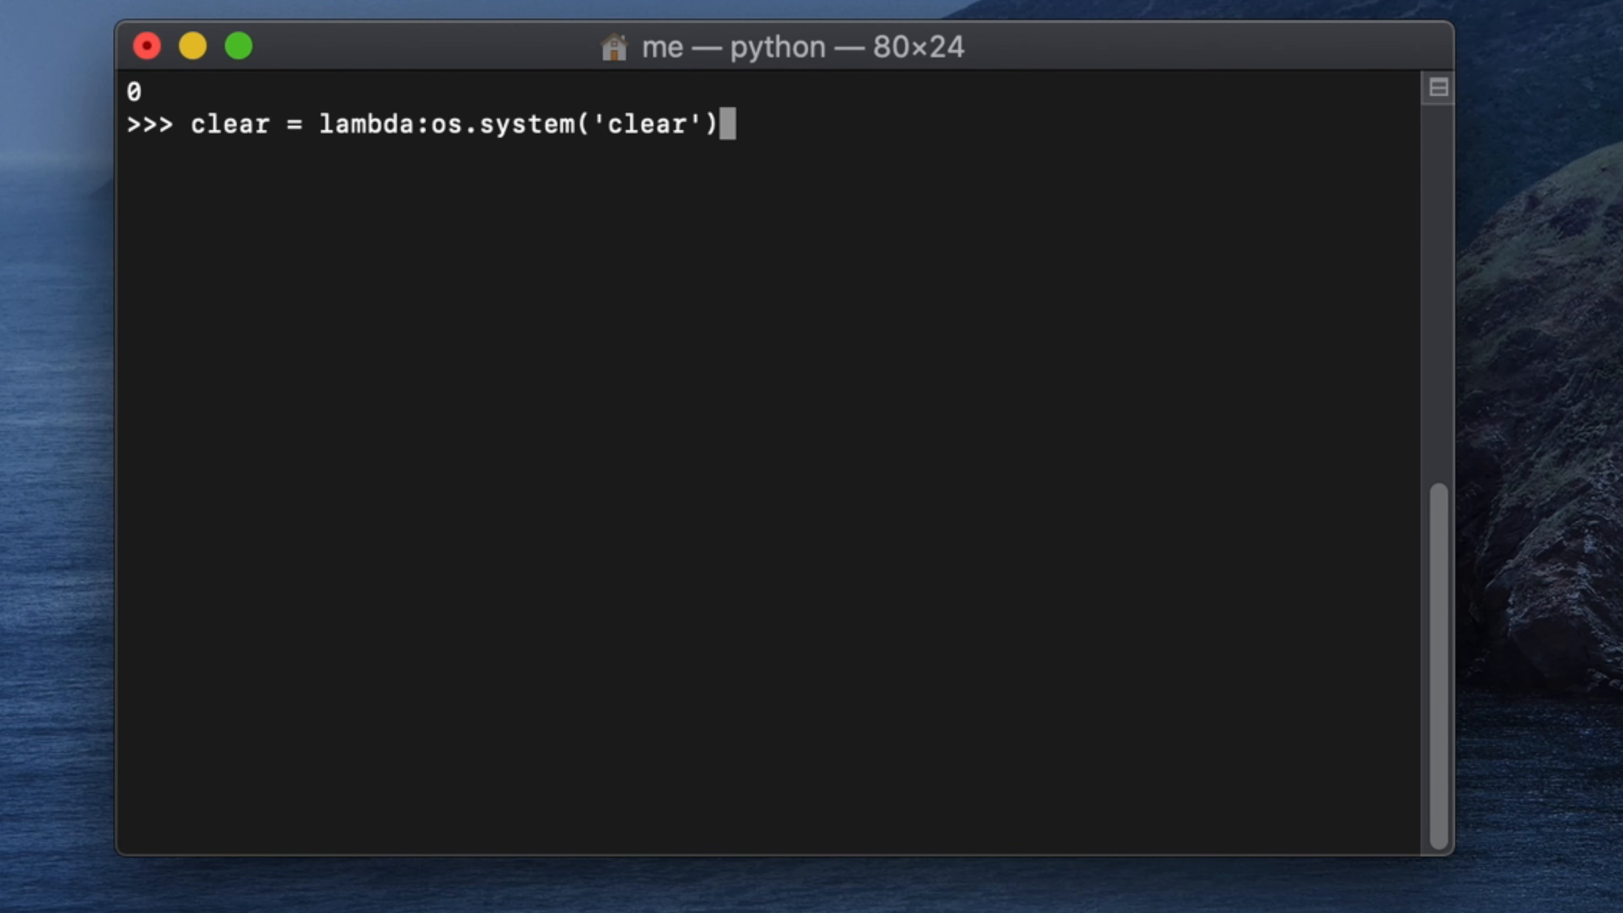
double_click(642, 126)
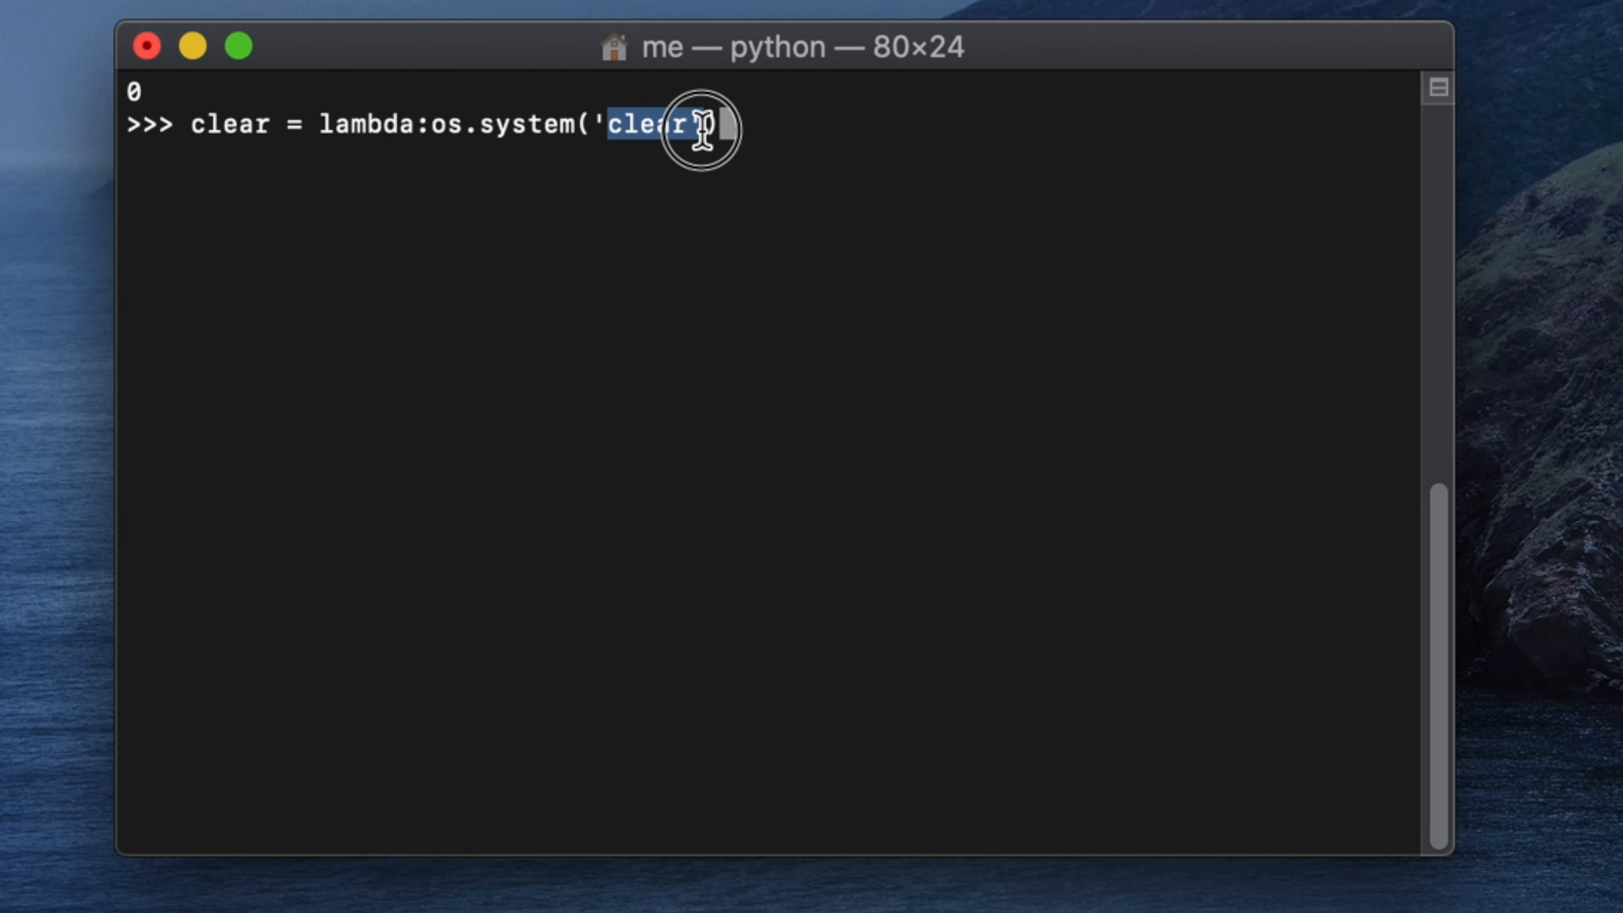